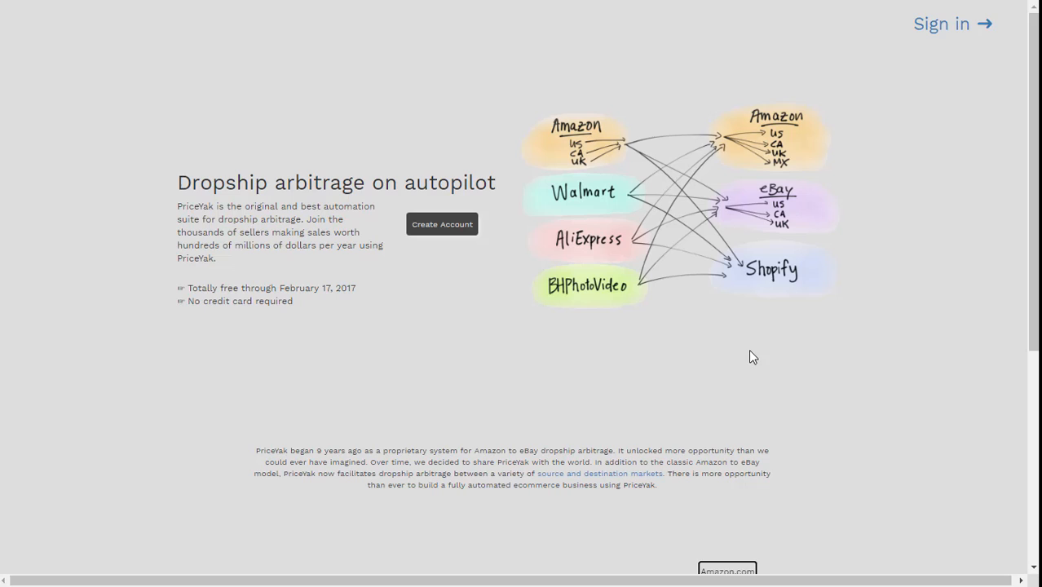
mouse_move(788, 362)
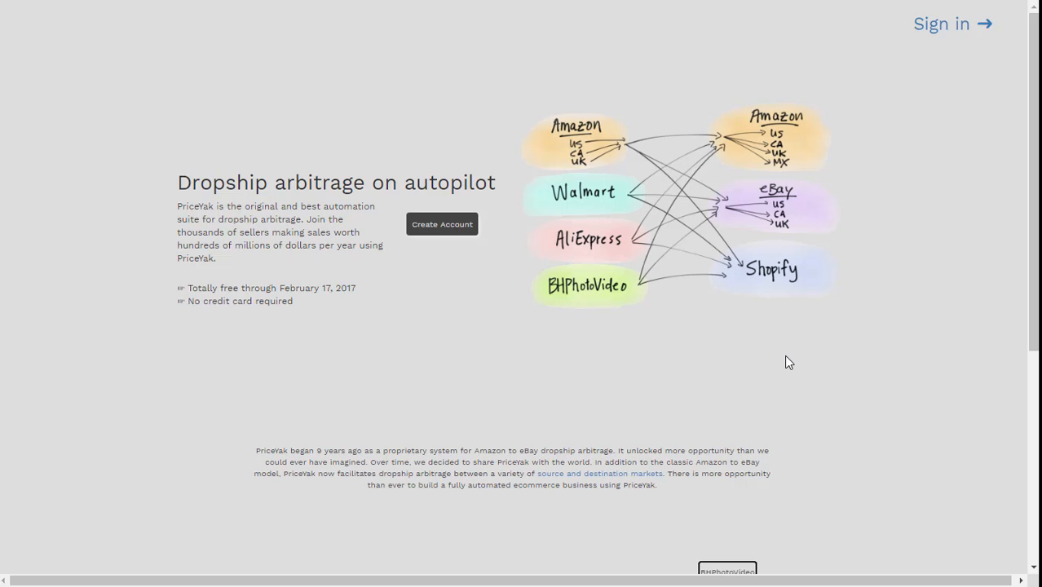
Step: Browse the landing page, then sign in with the saved credentials to reach the News feed
scroll("down", 3)
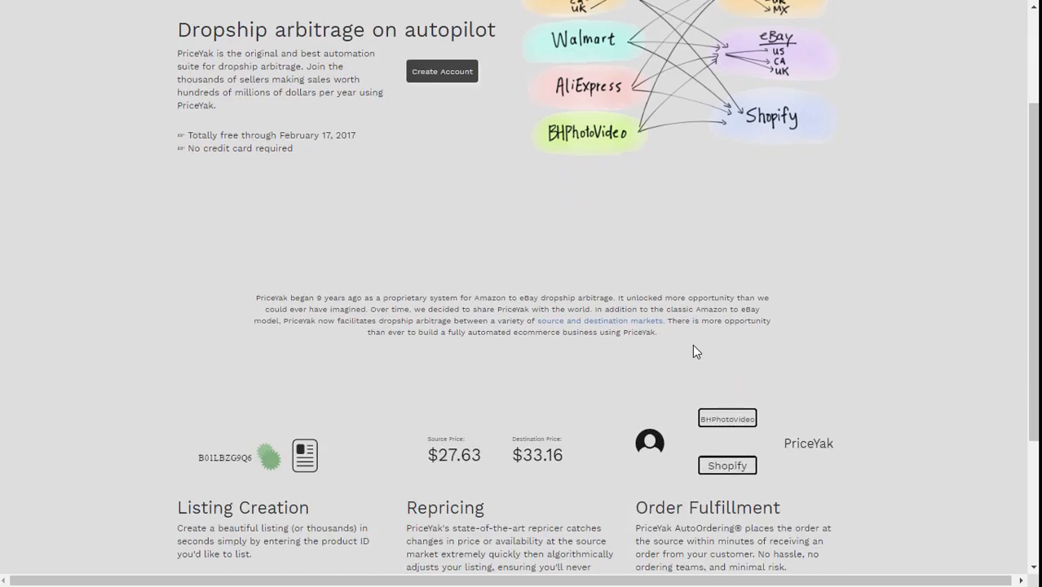
scroll("down", 3)
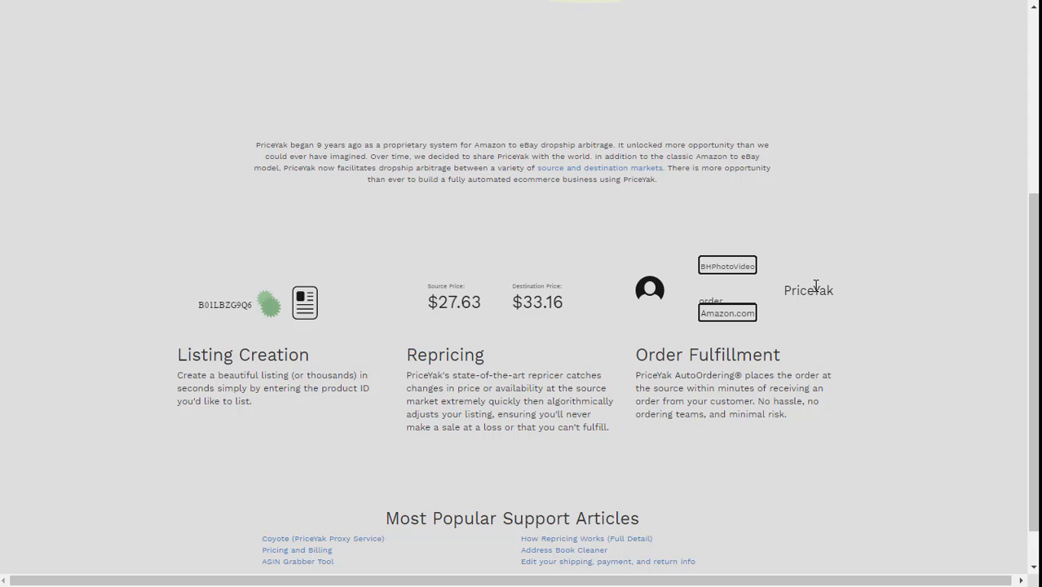
scroll("down", 3)
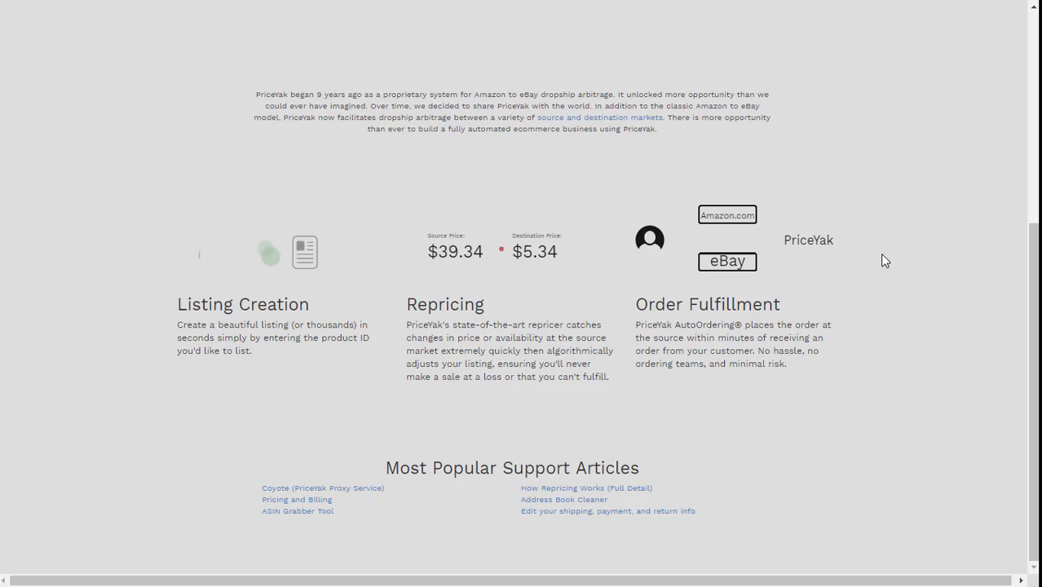
scroll("up", 3)
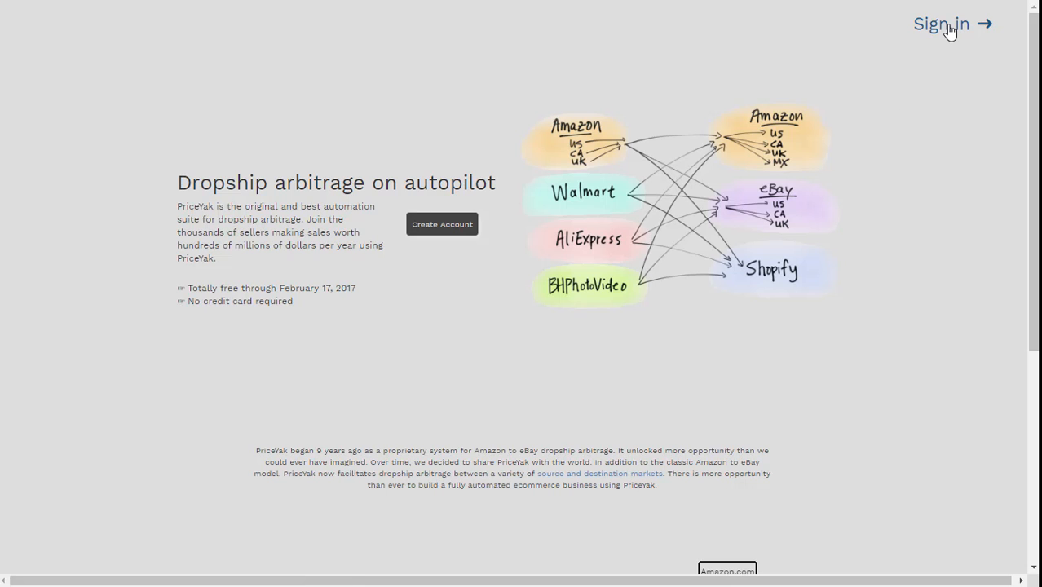
left_click(942, 24)
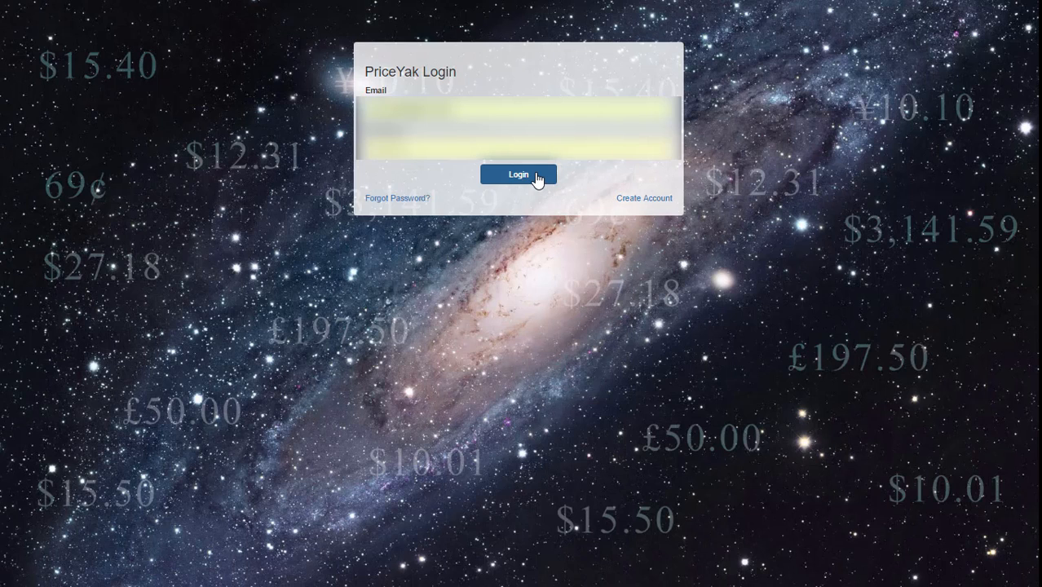
left_click(518, 174)
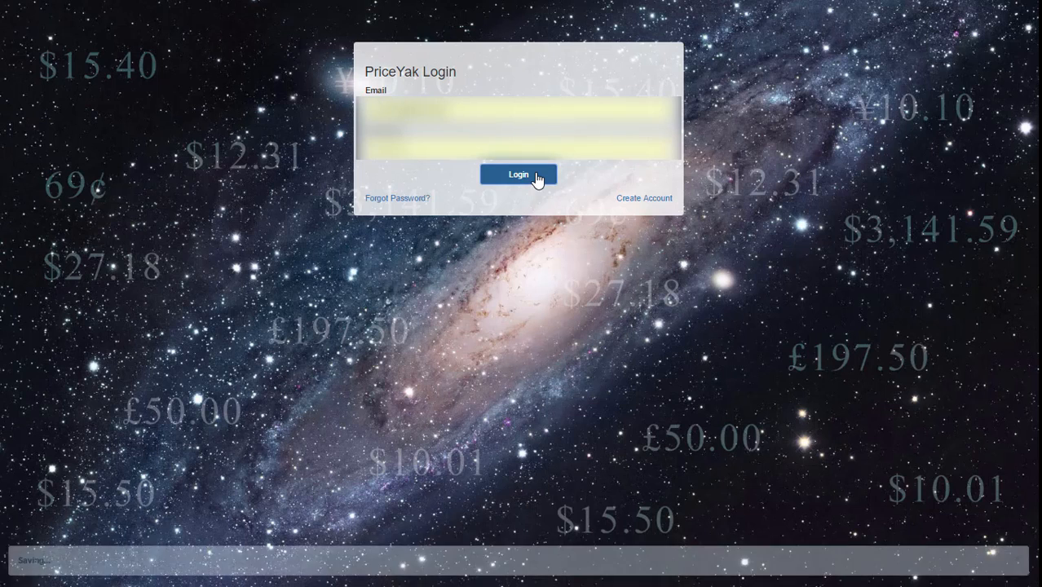
left_click(518, 174)
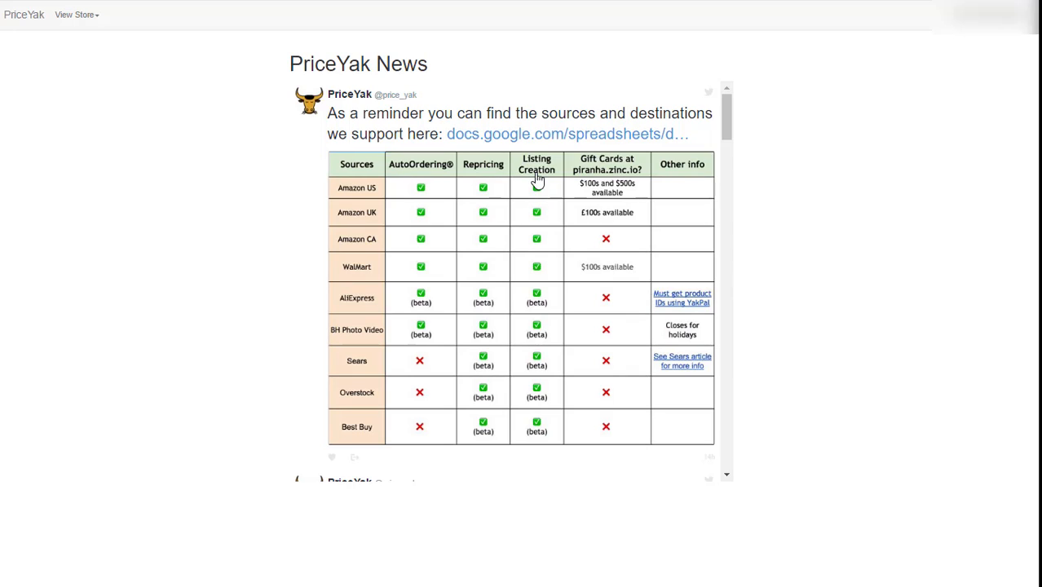
mouse_move(612, 248)
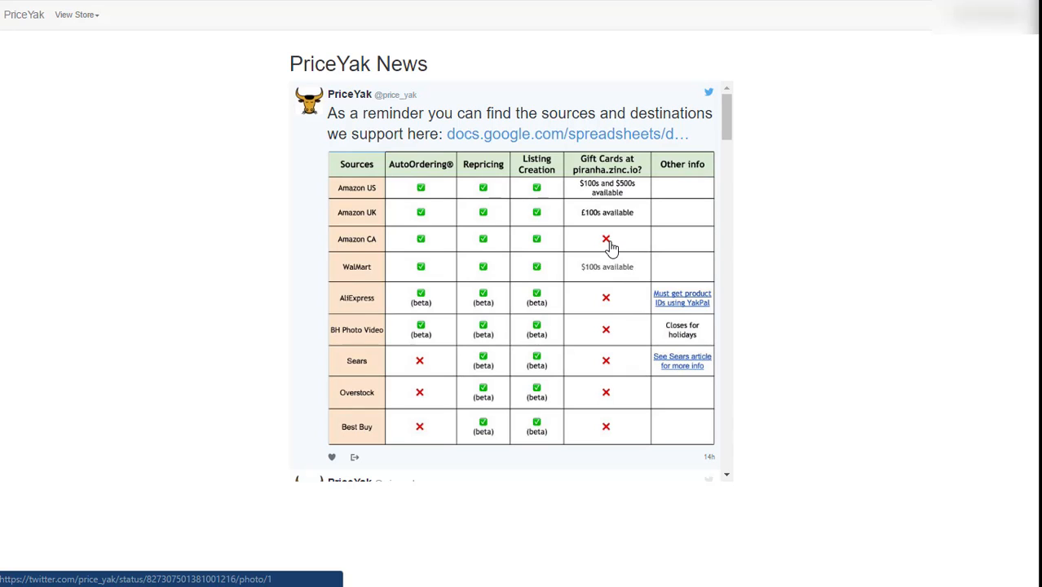
mouse_move(364, 193)
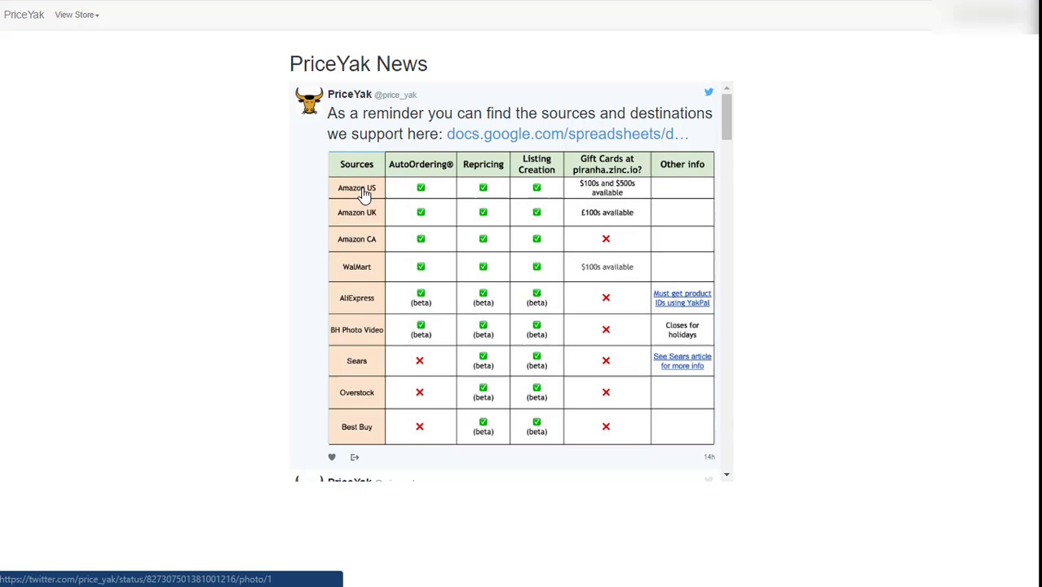
mouse_move(372, 271)
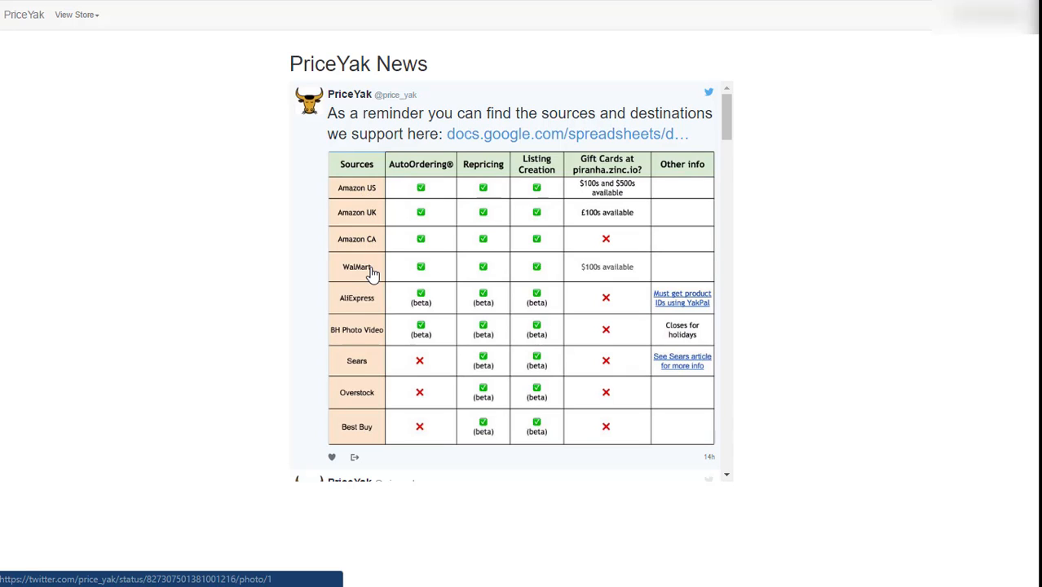
mouse_move(367, 310)
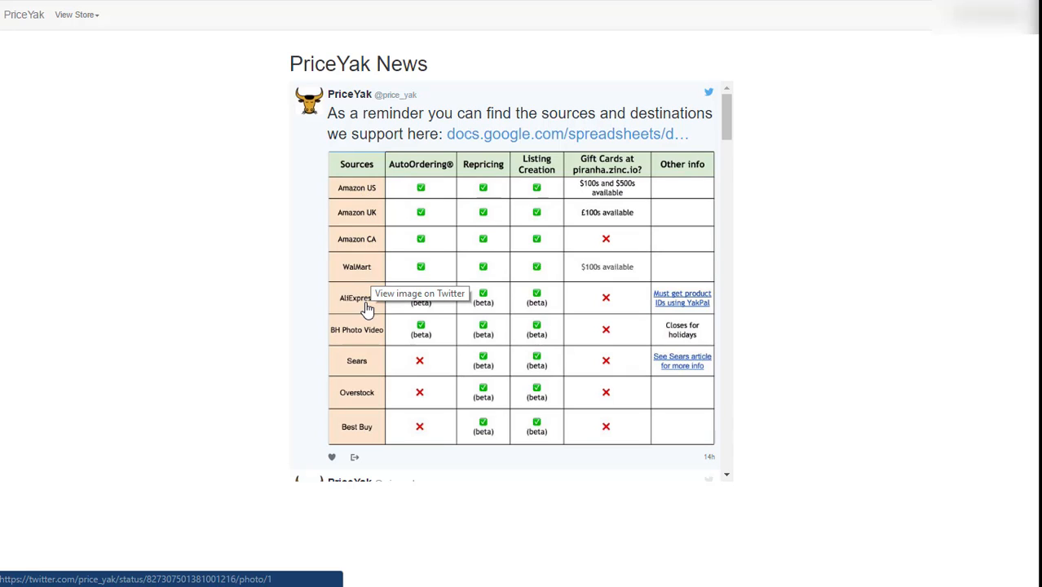
mouse_move(372, 349)
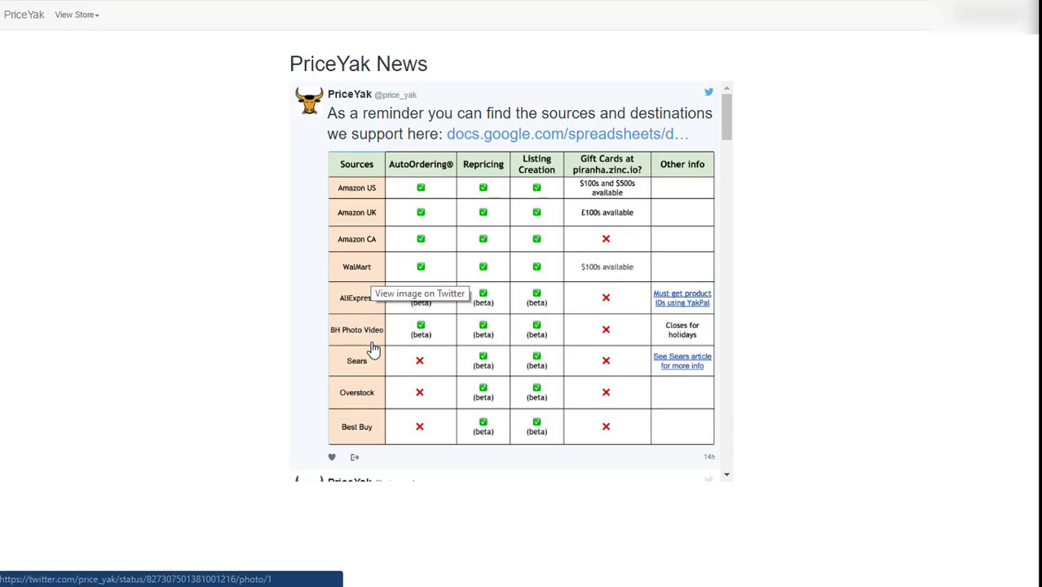
mouse_move(374, 427)
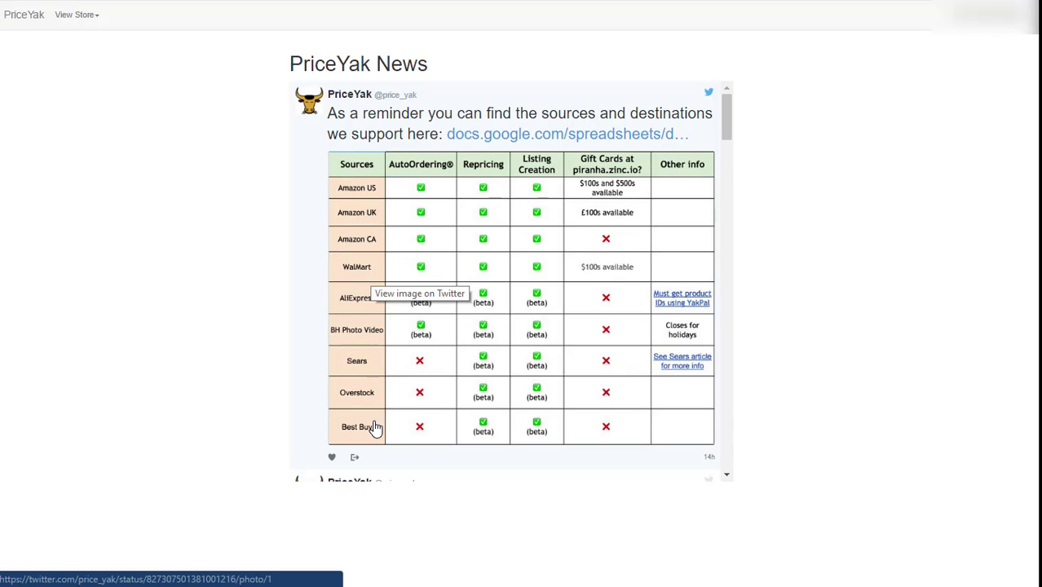
mouse_move(510, 343)
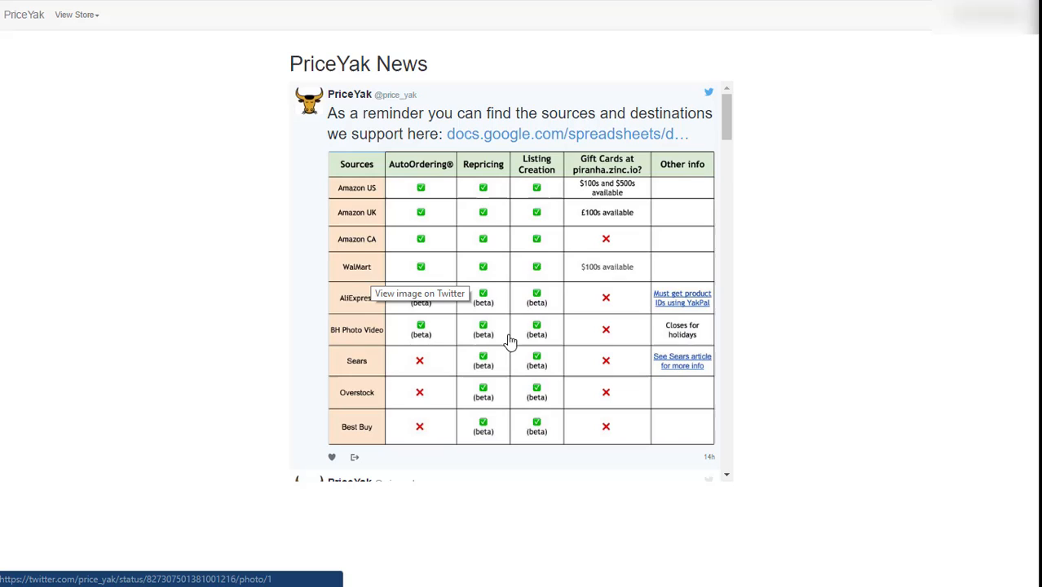
mouse_move(546, 171)
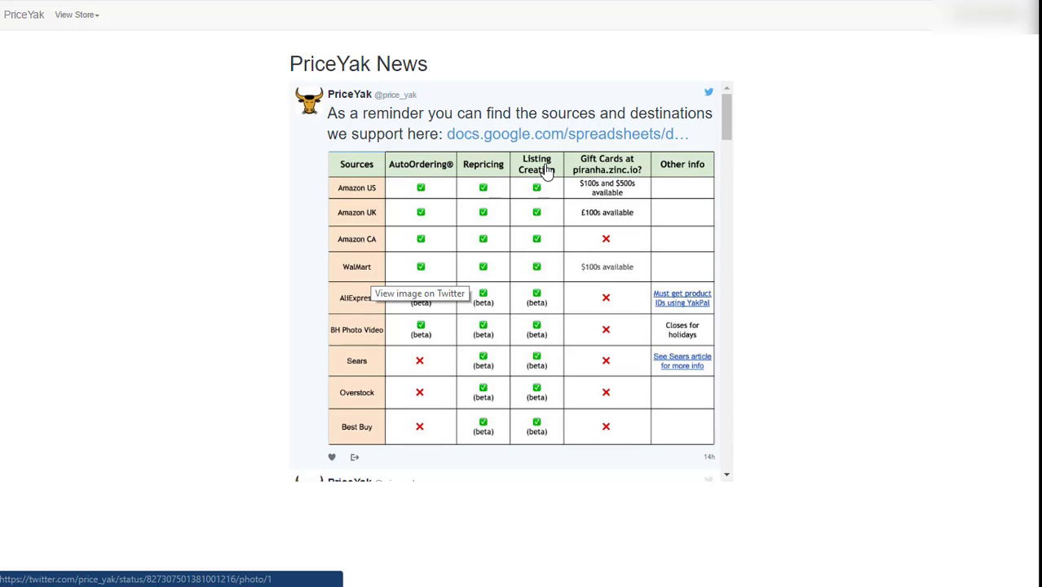
mouse_move(351, 437)
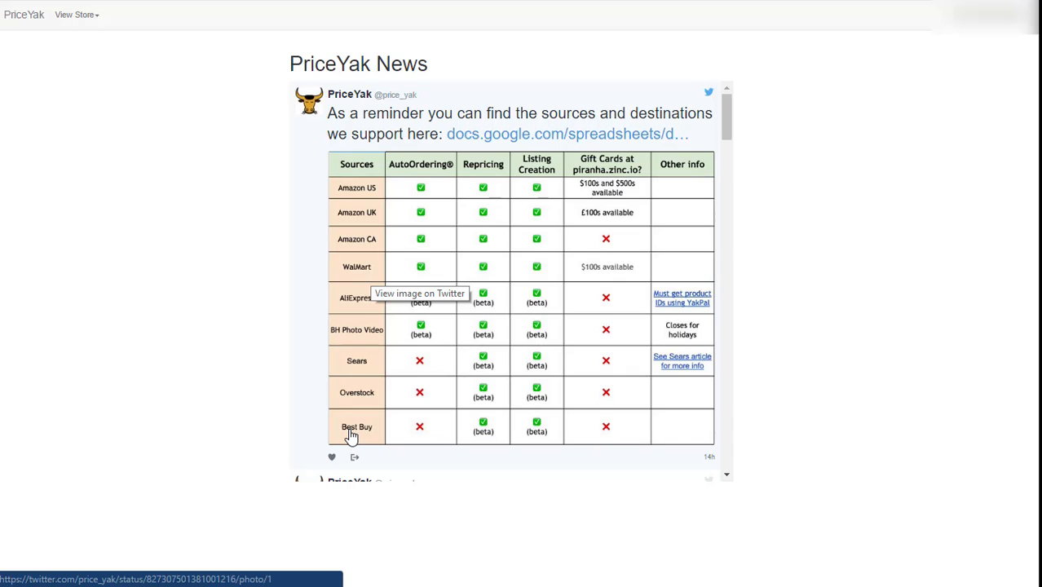
mouse_move(500, 189)
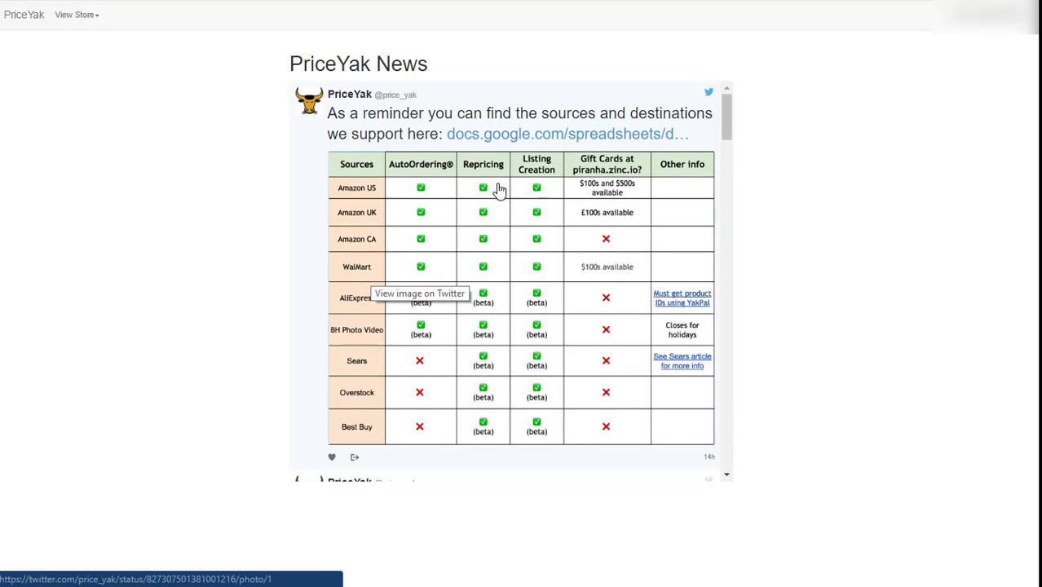
mouse_move(495, 168)
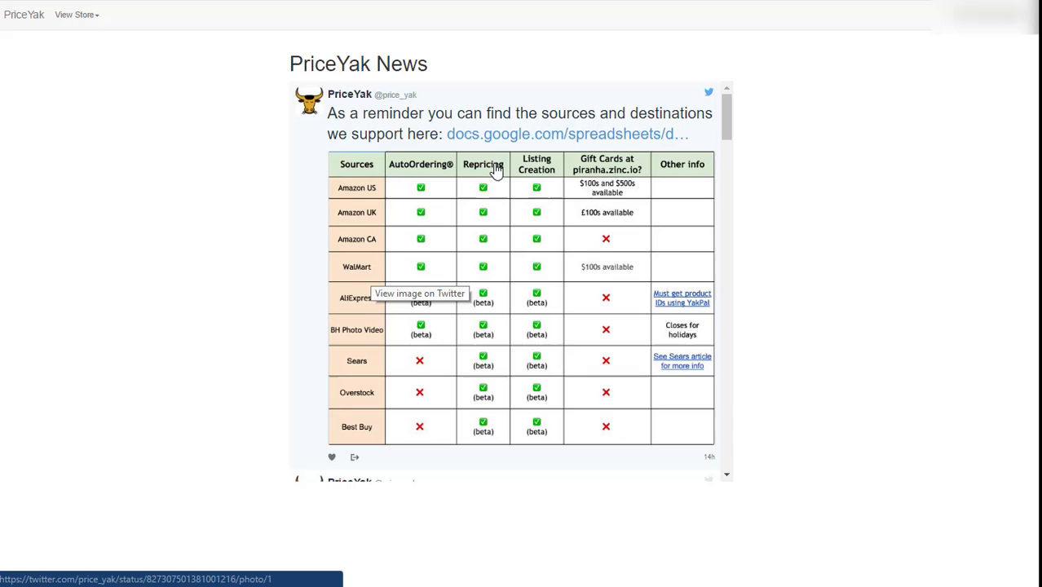
mouse_move(778, 157)
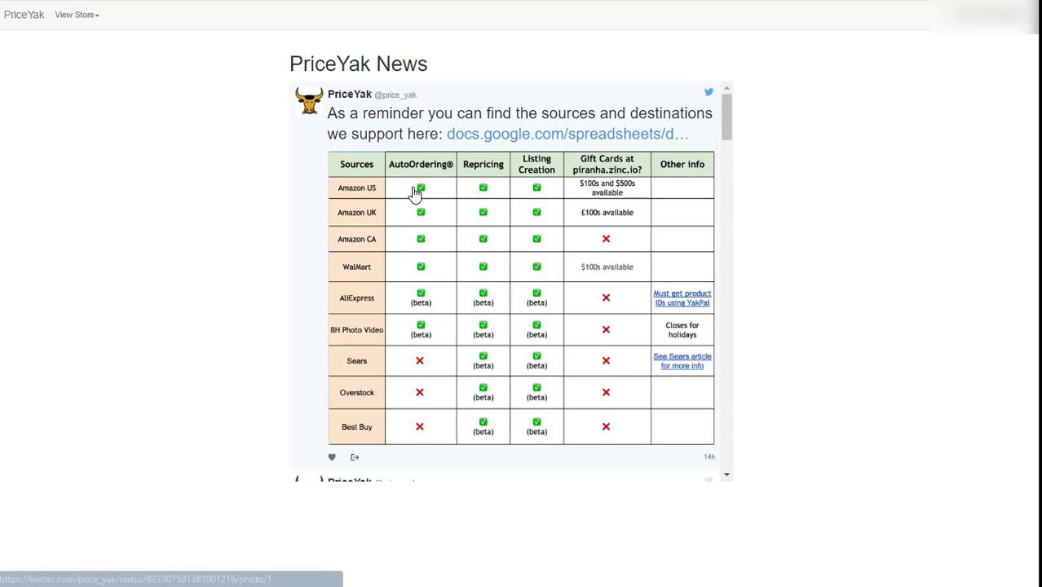
mouse_move(420, 189)
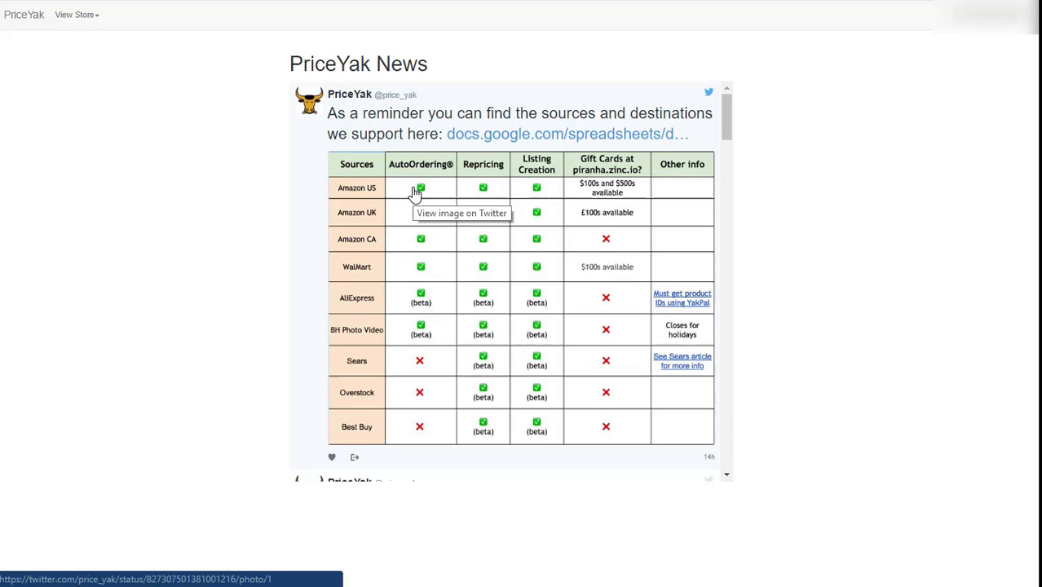
mouse_move(363, 271)
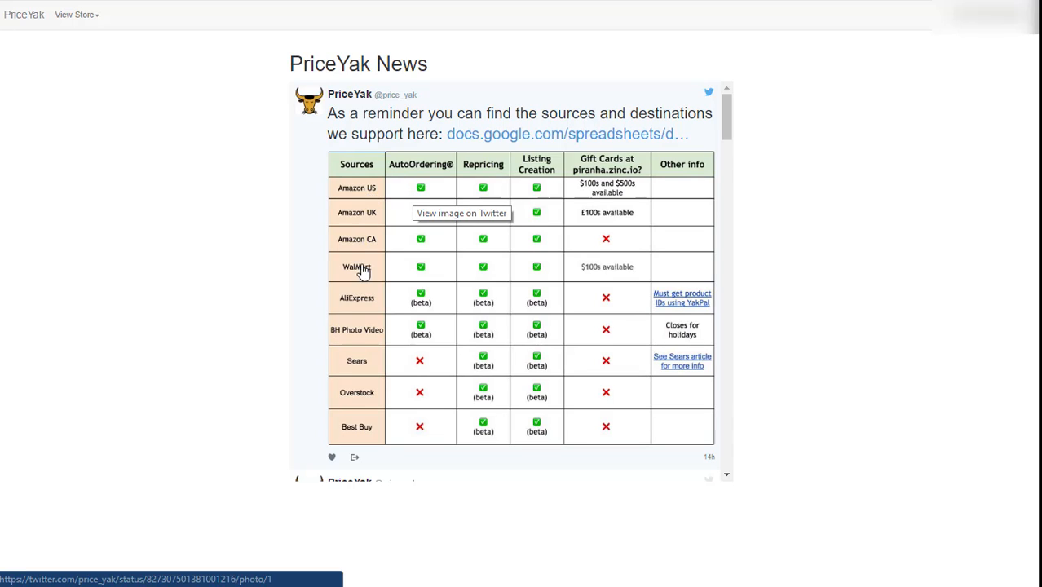
mouse_move(367, 405)
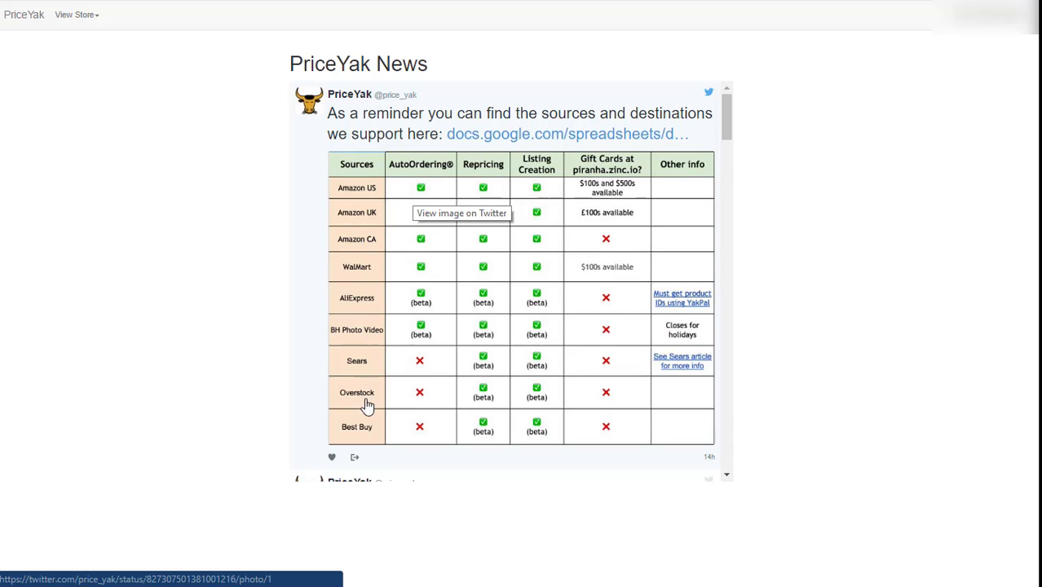
mouse_move(774, 247)
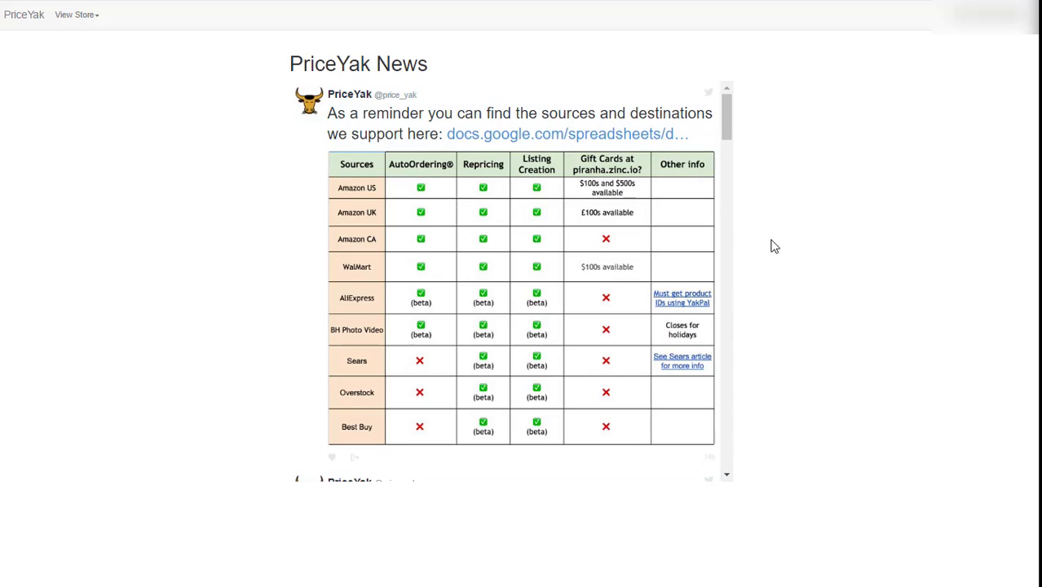
mouse_move(770, 239)
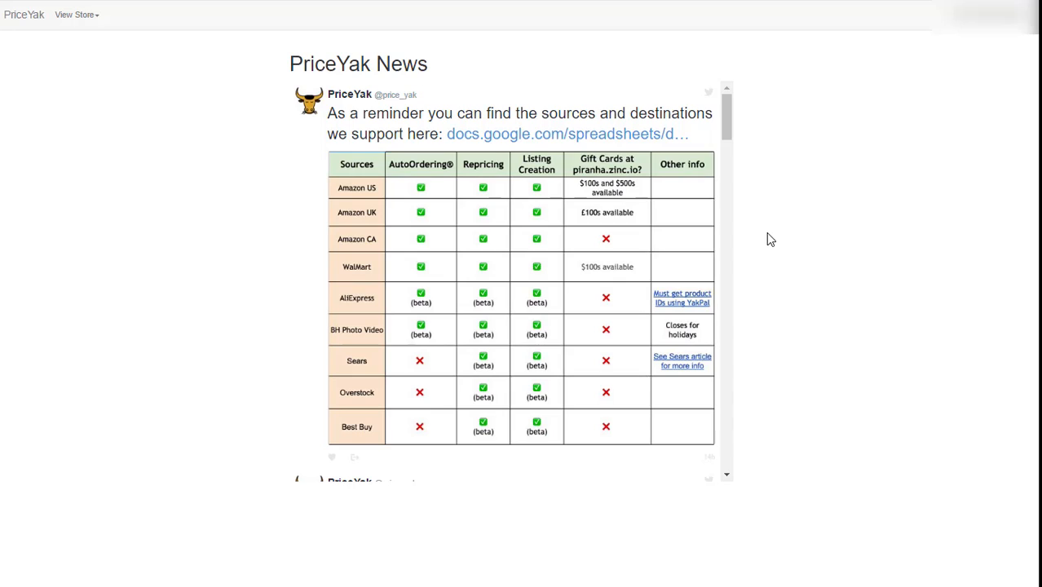
mouse_move(175, 79)
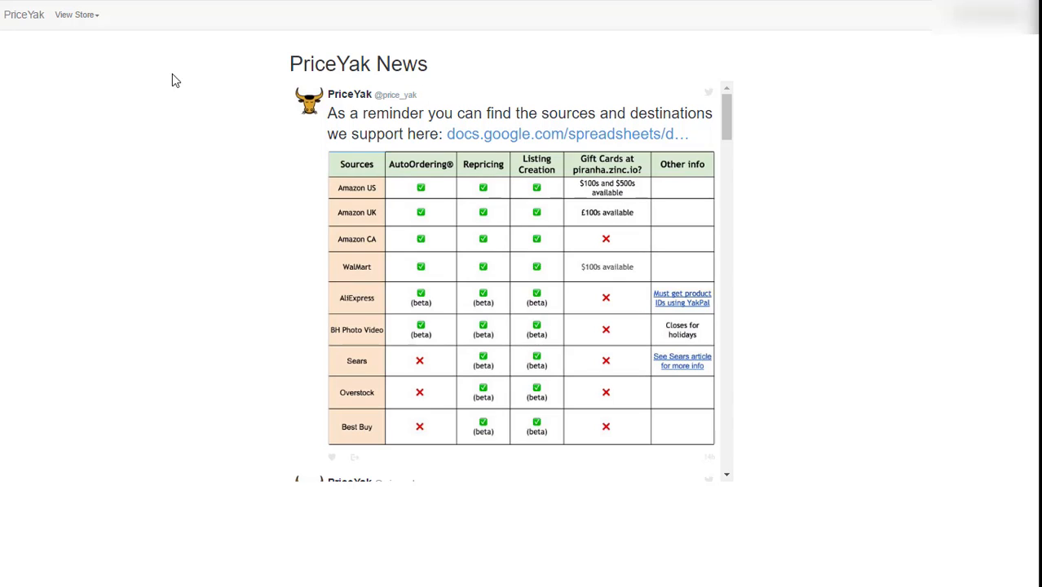
Step: Pick a store from the View Store dropdown to open its settings page
left_click(74, 15)
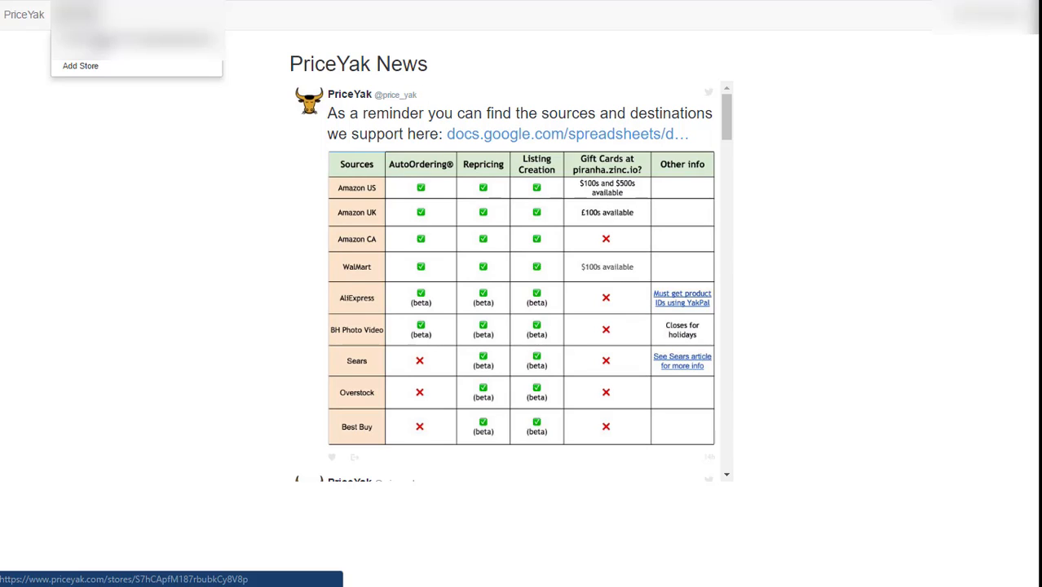
left_click(115, 39)
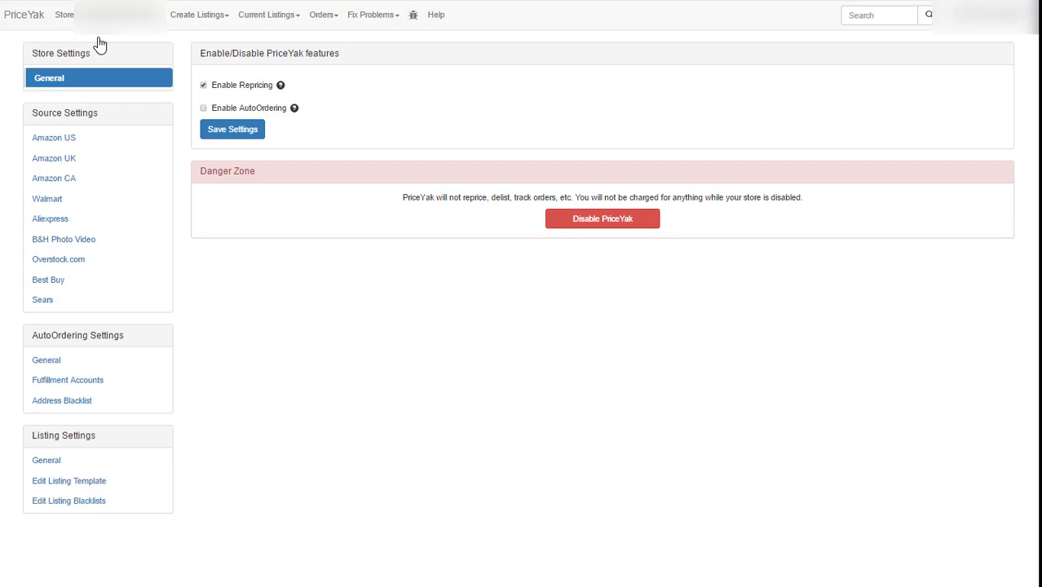
mouse_move(418, 64)
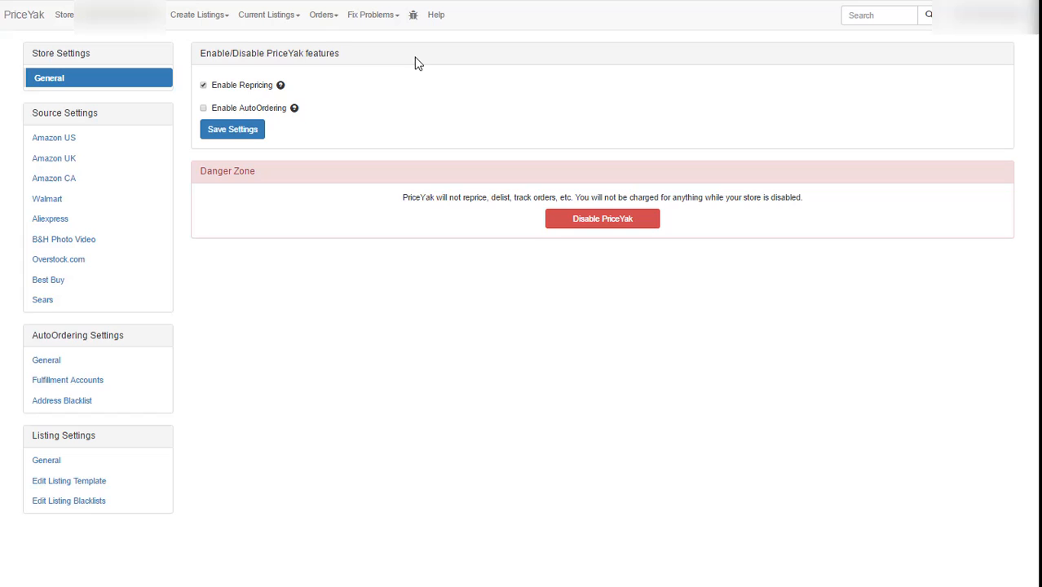
mouse_move(689, 208)
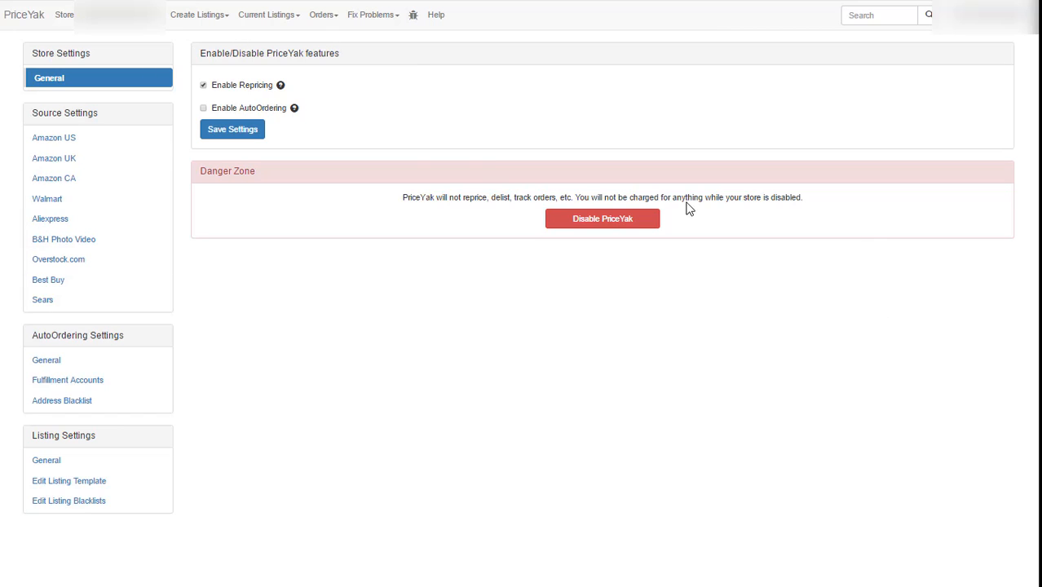
mouse_move(322, 15)
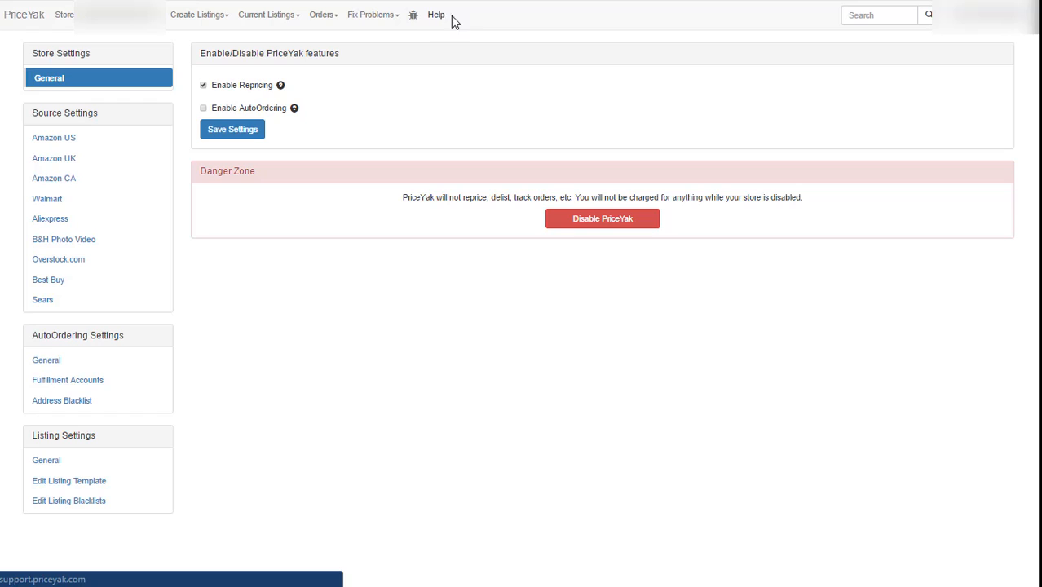
mouse_move(110, 74)
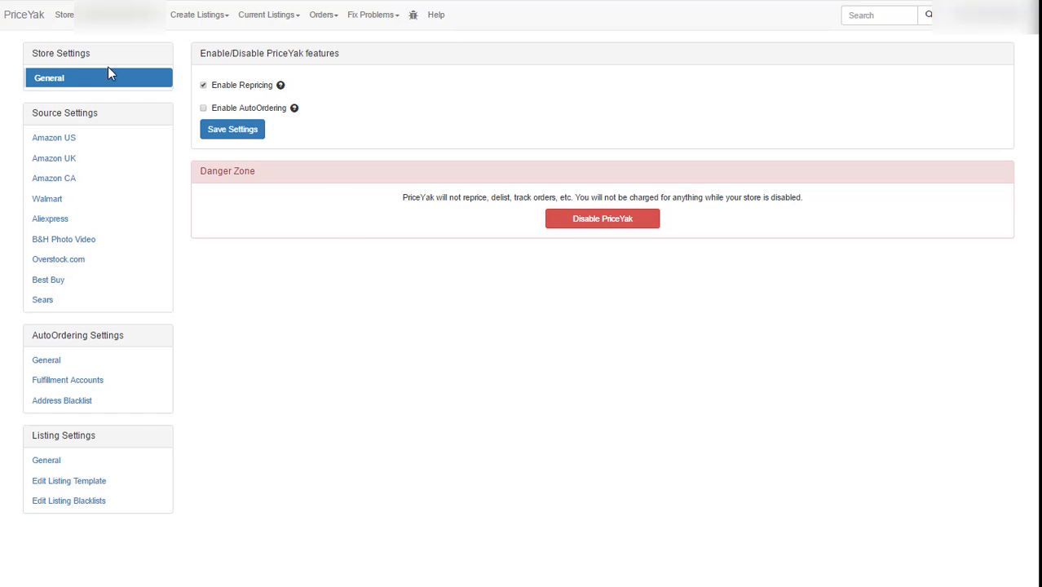
mouse_move(830, 137)
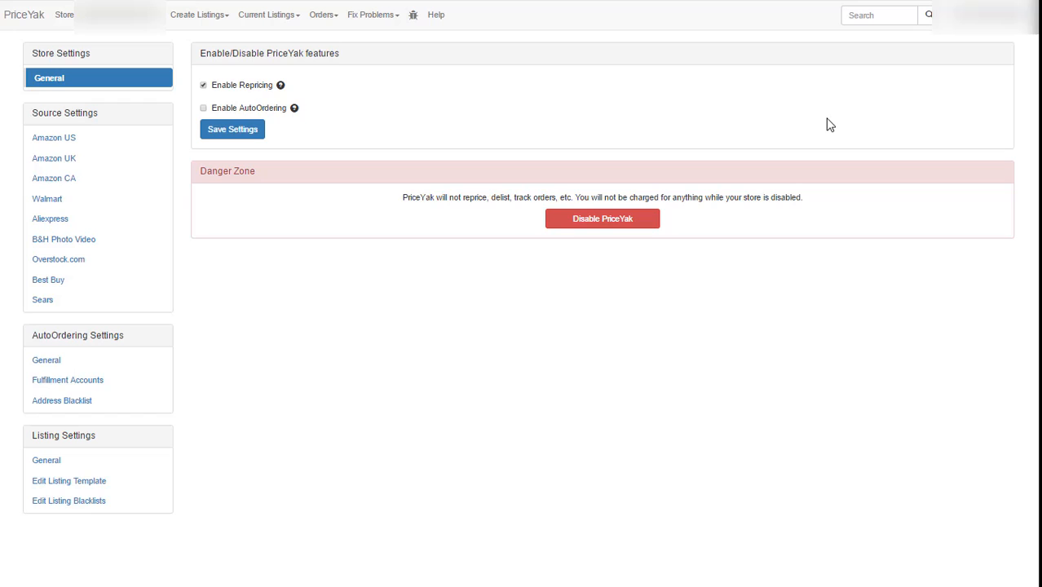
mouse_move(90, 77)
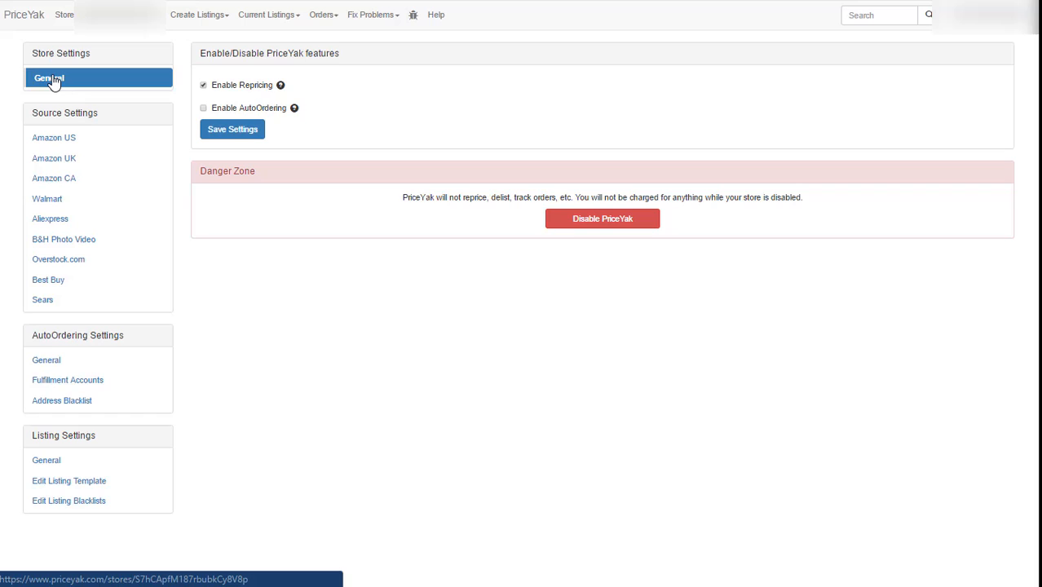
mouse_move(332, 84)
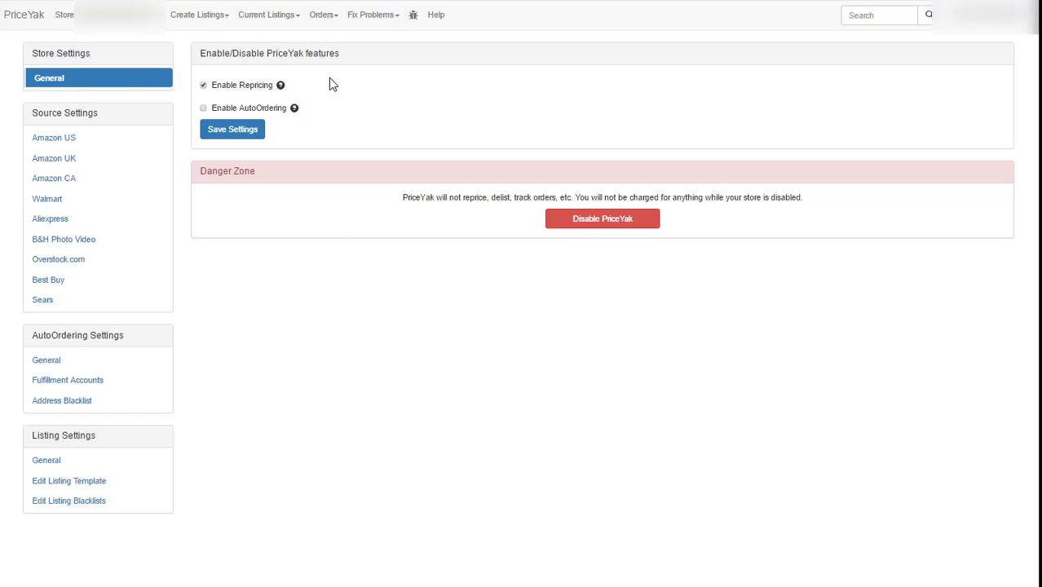
mouse_move(221, 91)
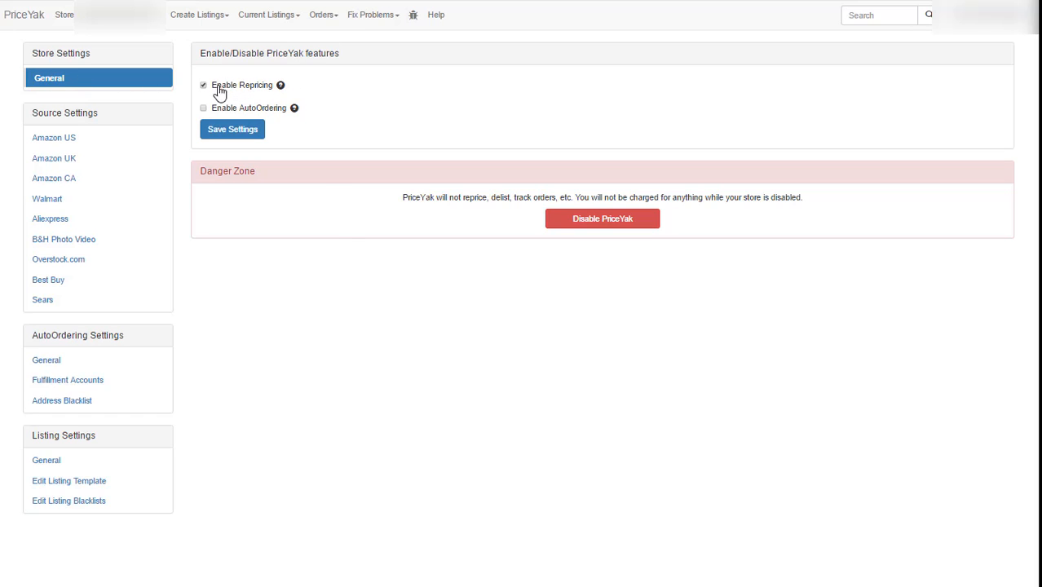
left_click(203, 85)
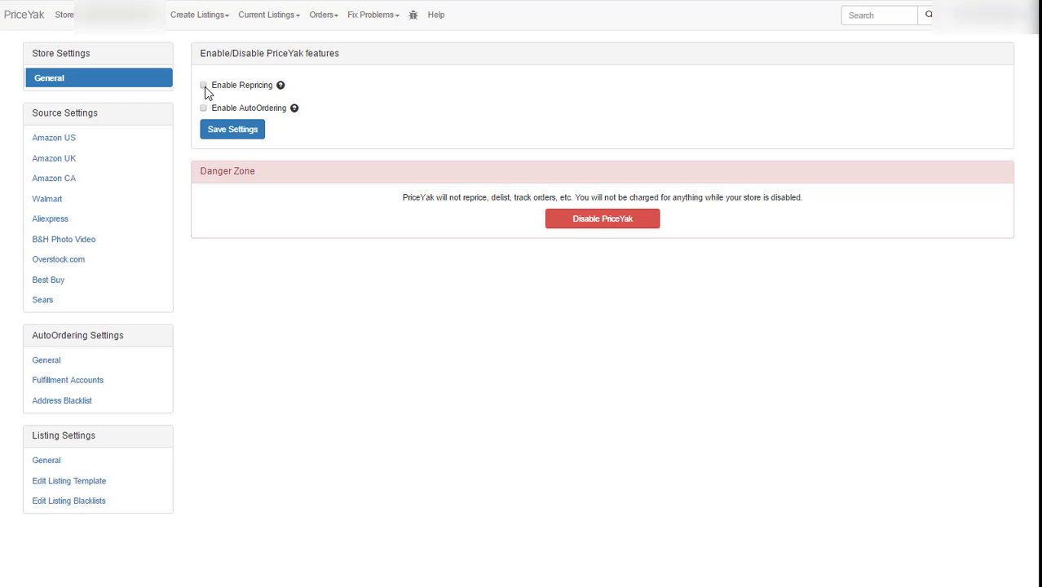
left_click(203, 84)
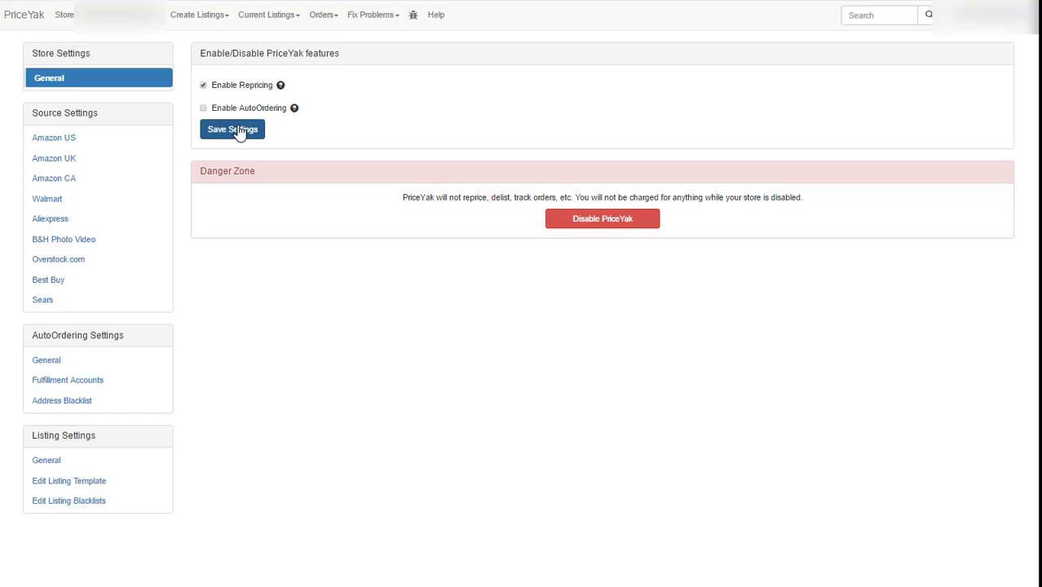
mouse_move(272, 125)
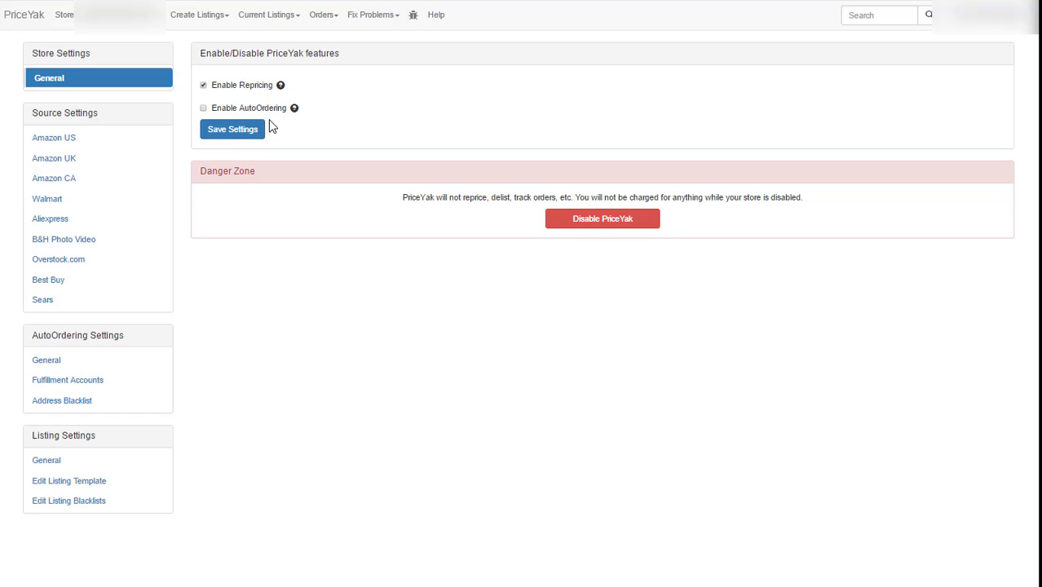
mouse_move(96, 115)
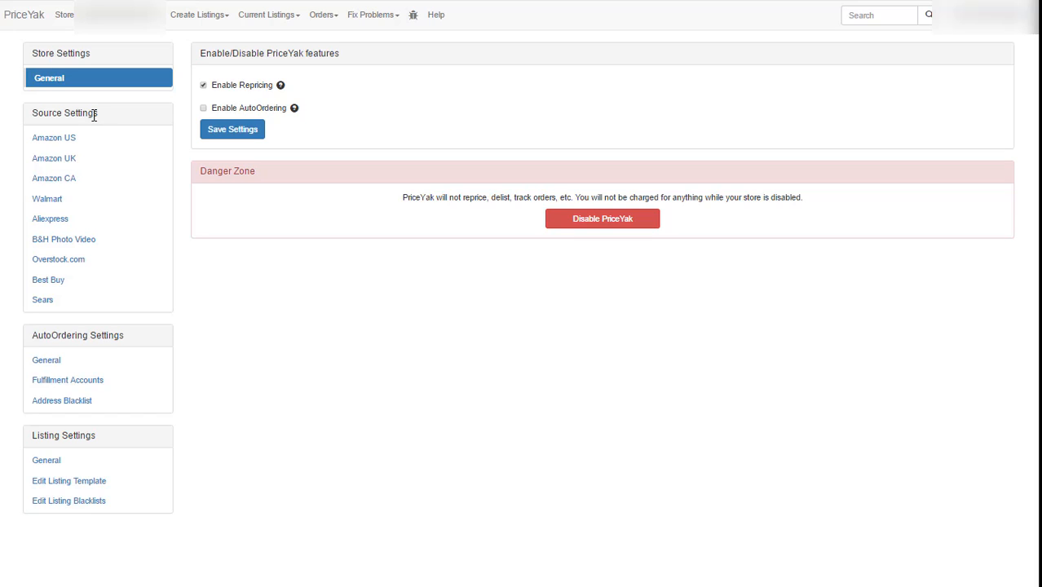
mouse_move(53, 137)
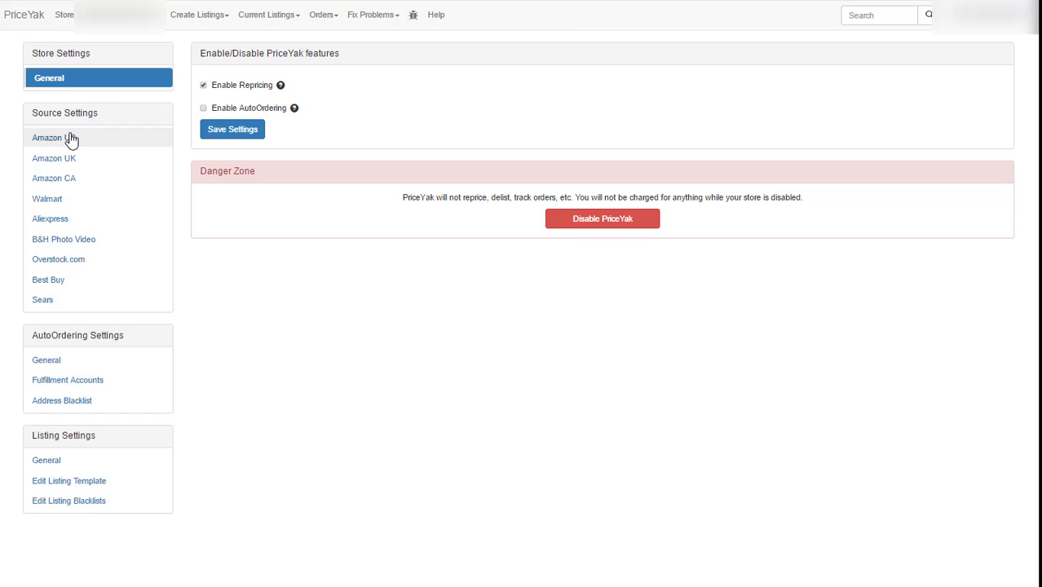
mouse_move(49, 219)
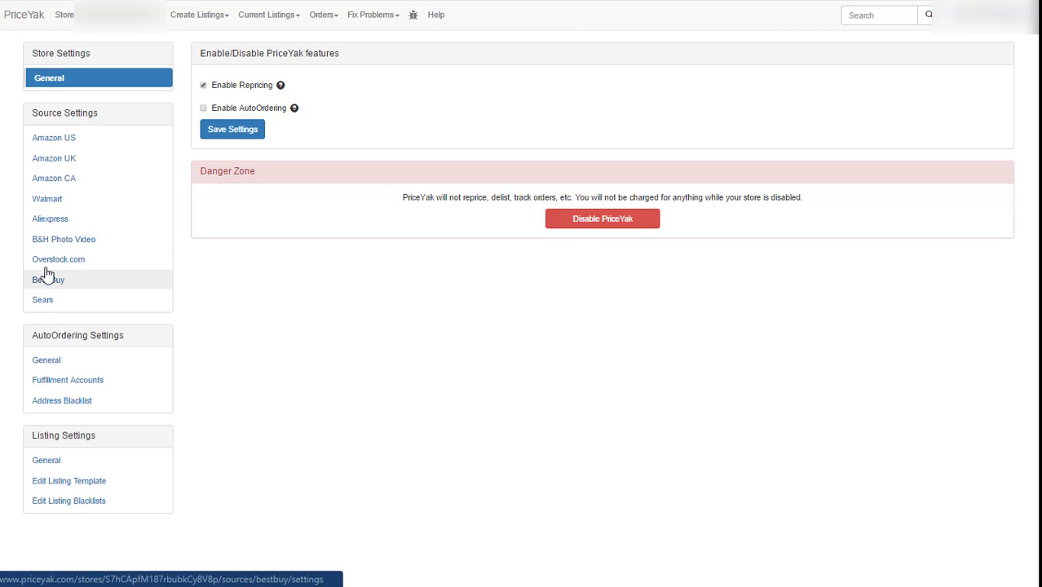
mouse_move(46, 199)
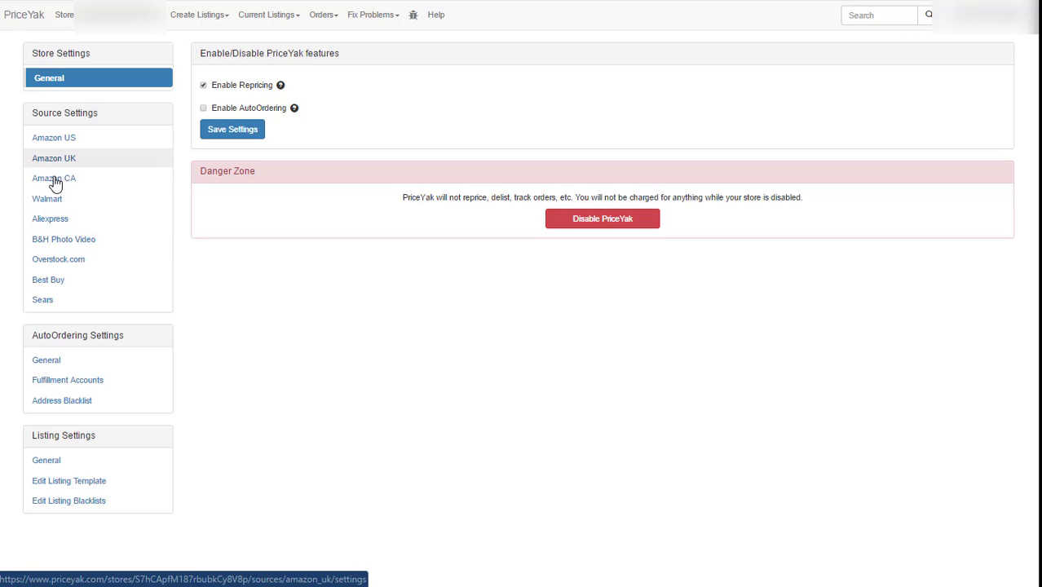
mouse_move(58, 258)
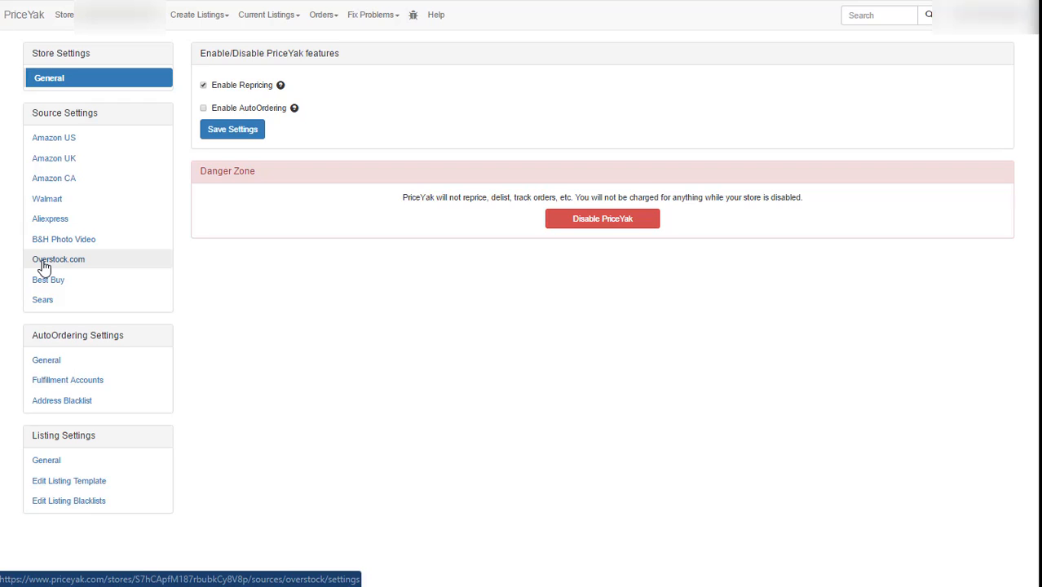
mouse_move(237, 289)
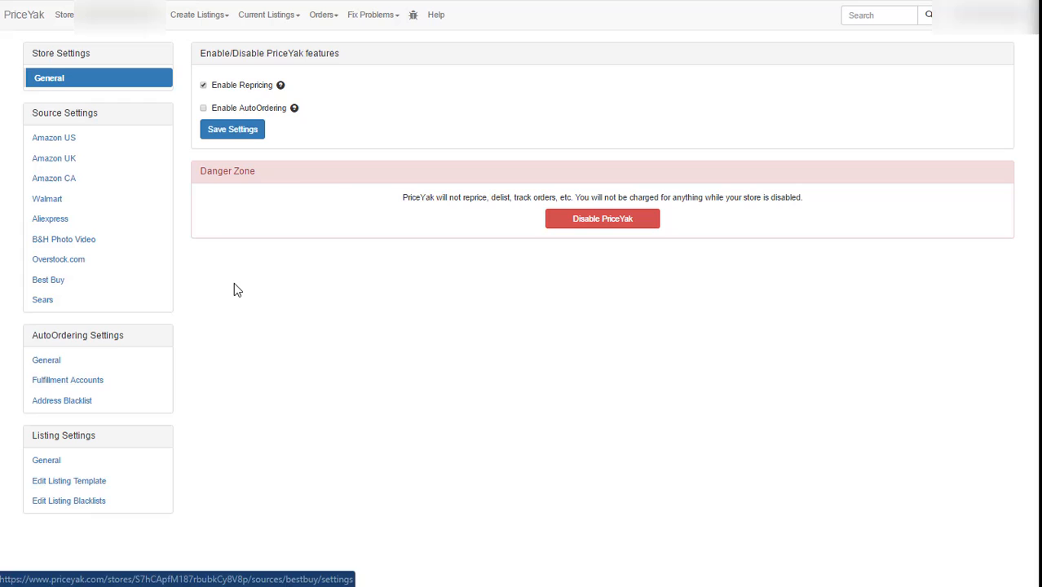
mouse_move(183, 212)
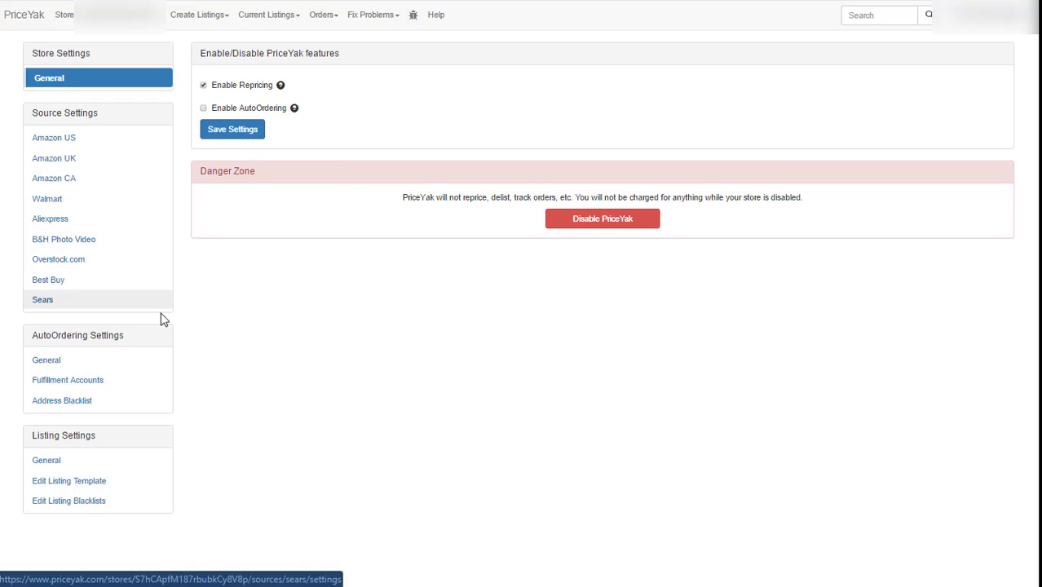
mouse_move(61, 335)
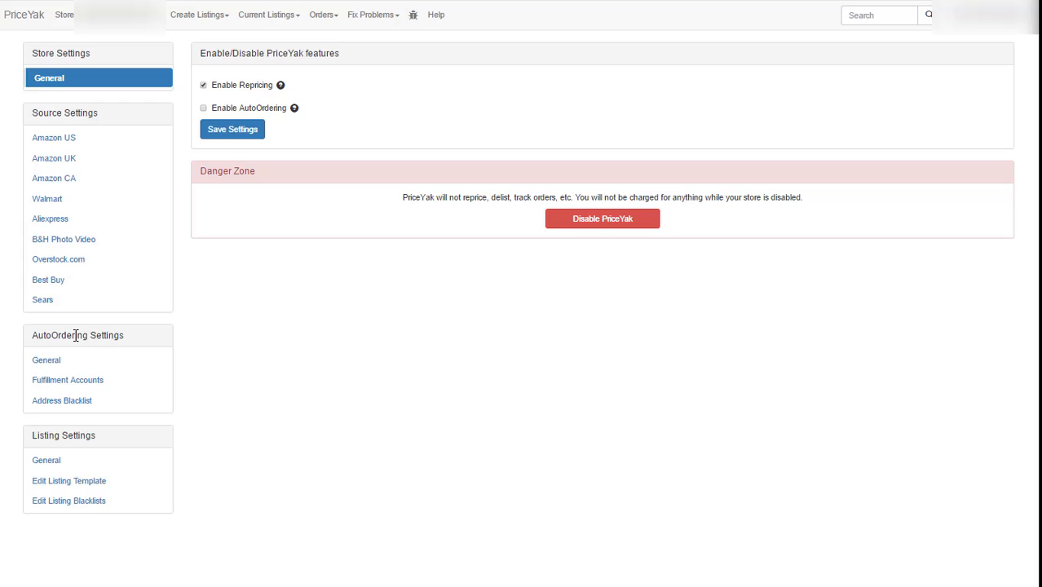
mouse_move(93, 440)
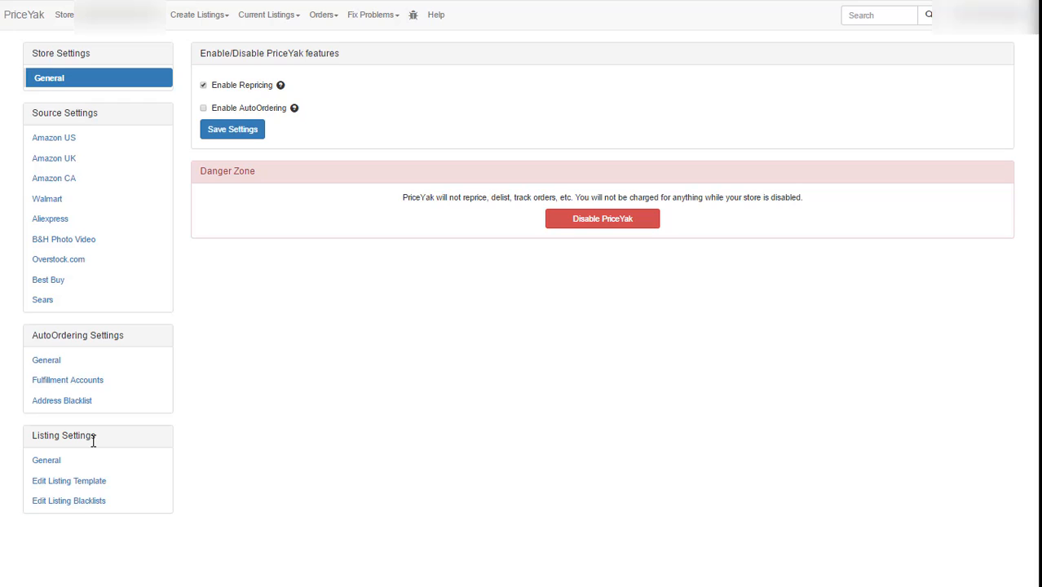
mouse_move(68, 480)
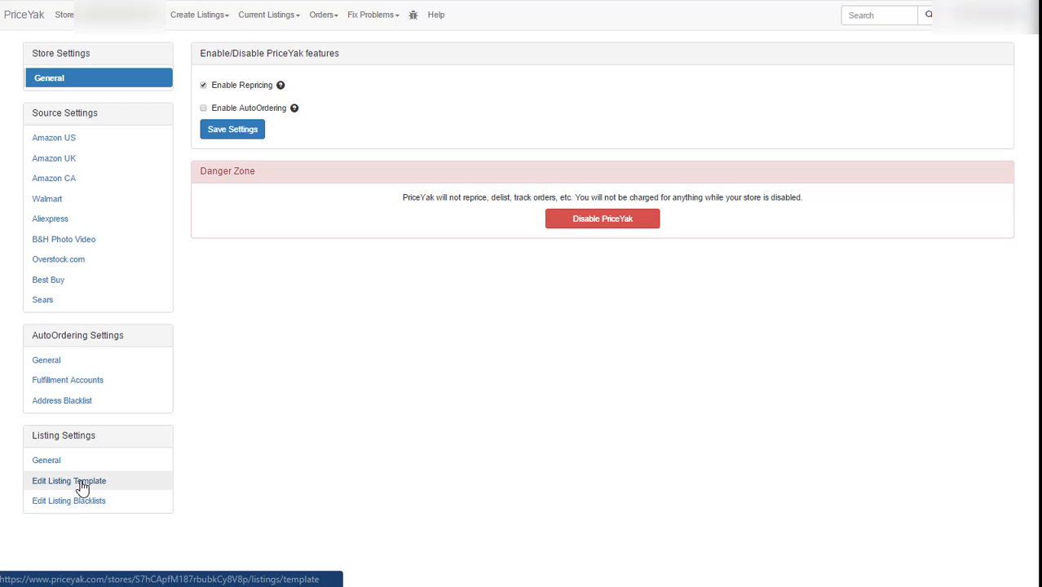
left_click(73, 481)
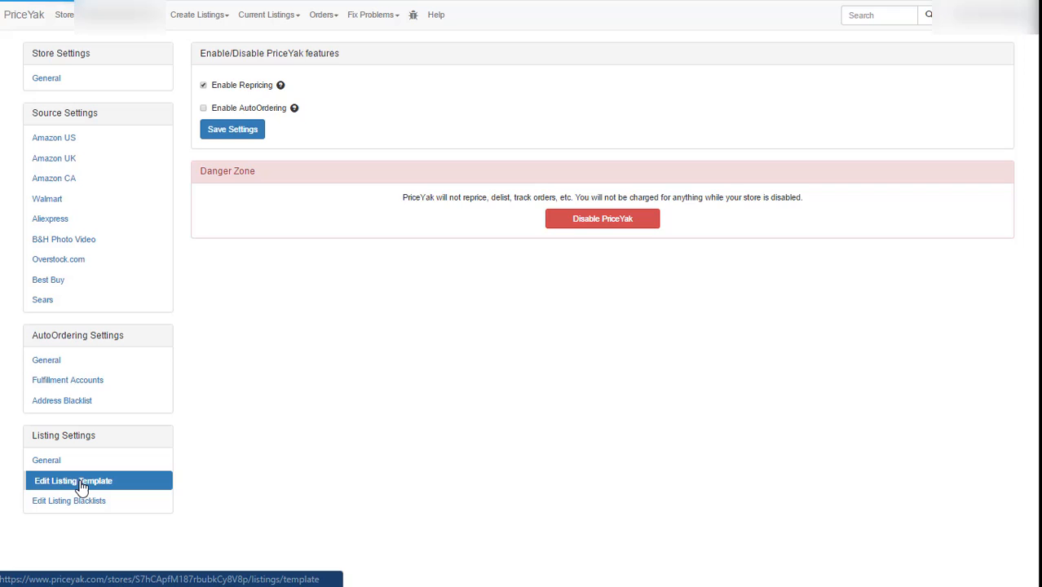
left_click(73, 481)
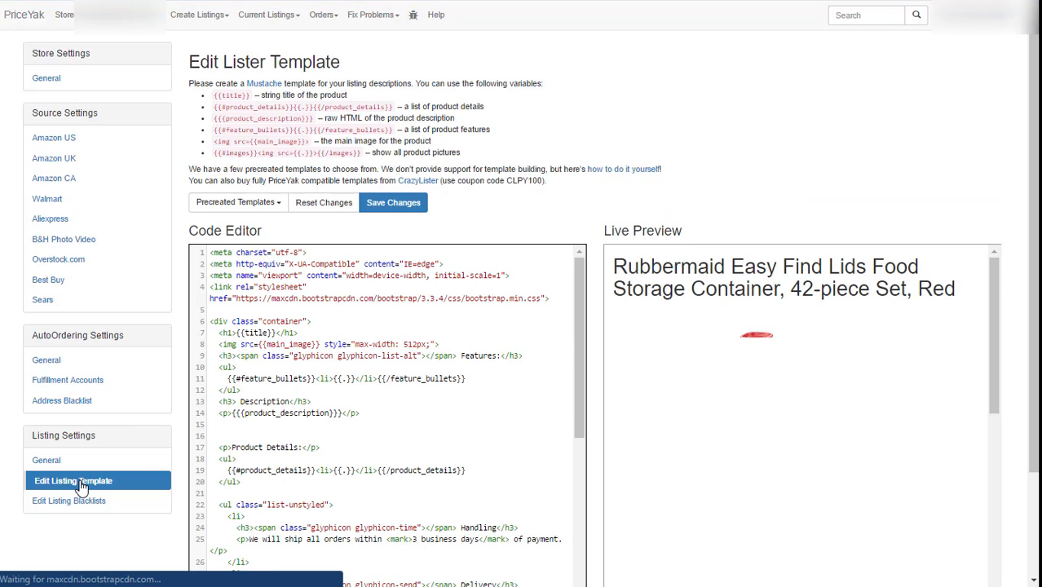
mouse_move(725, 199)
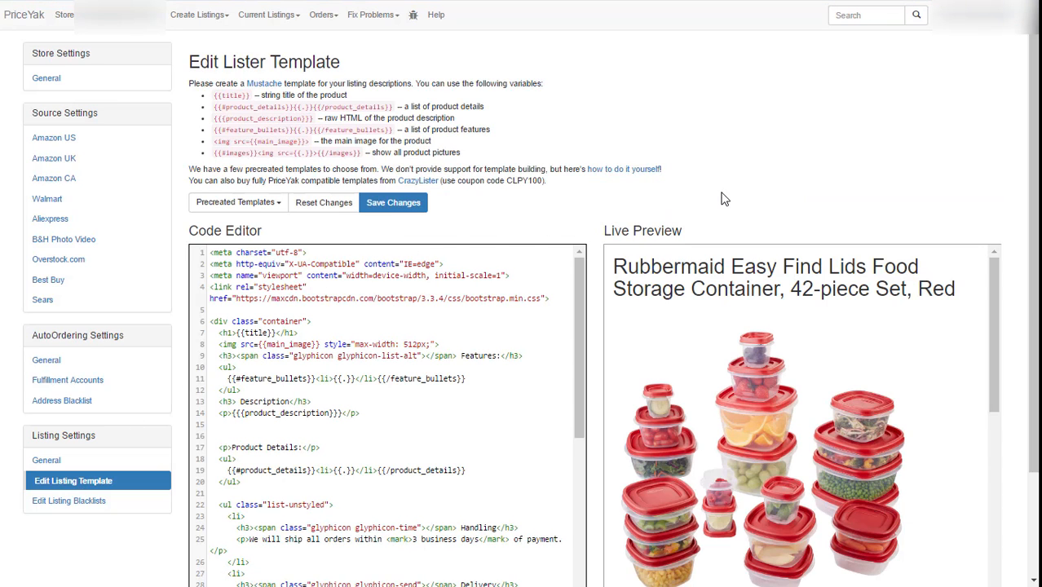
scroll("down", 3)
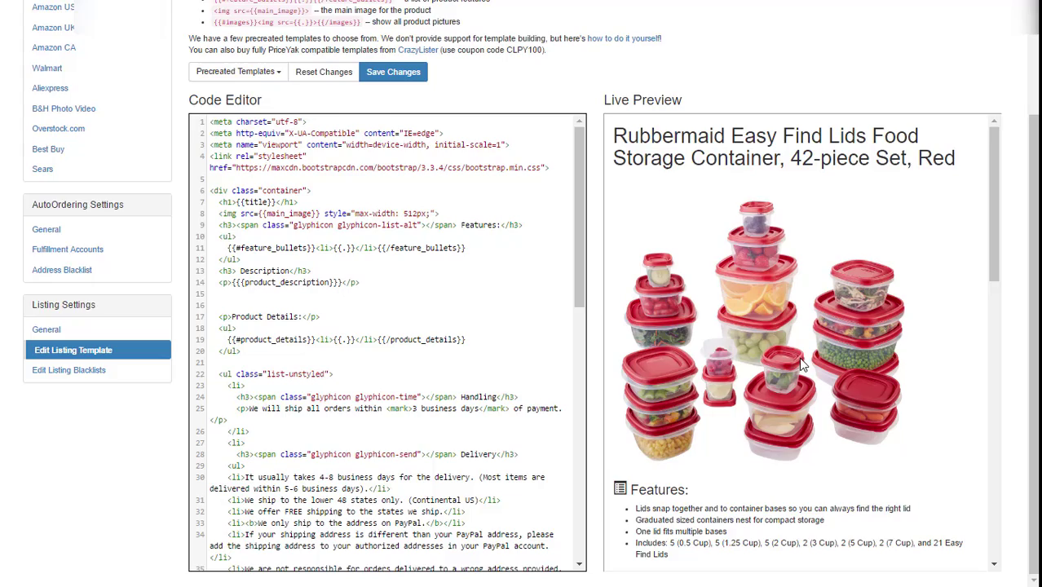
scroll("up", 3)
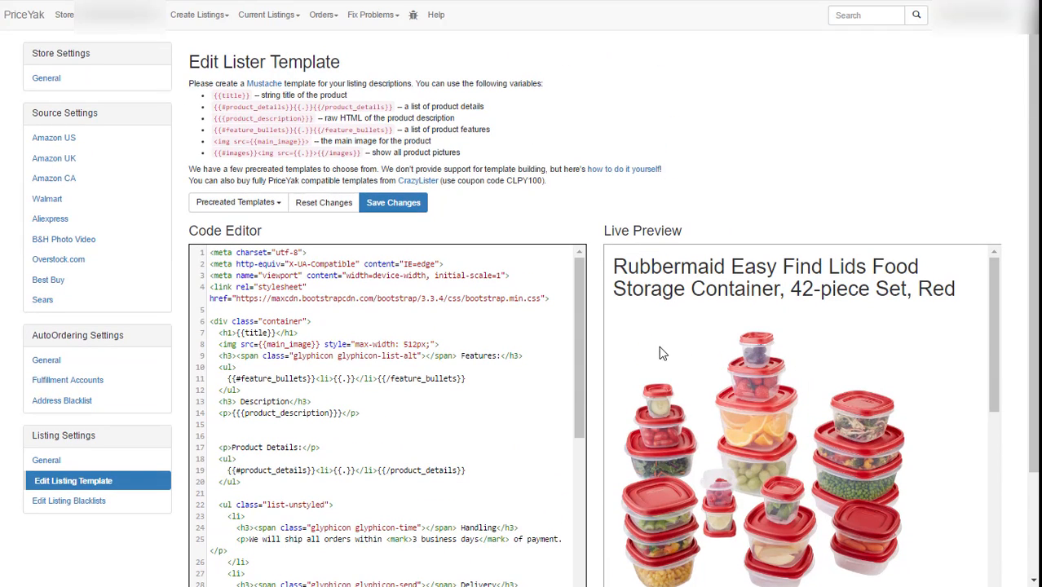
mouse_move(659, 352)
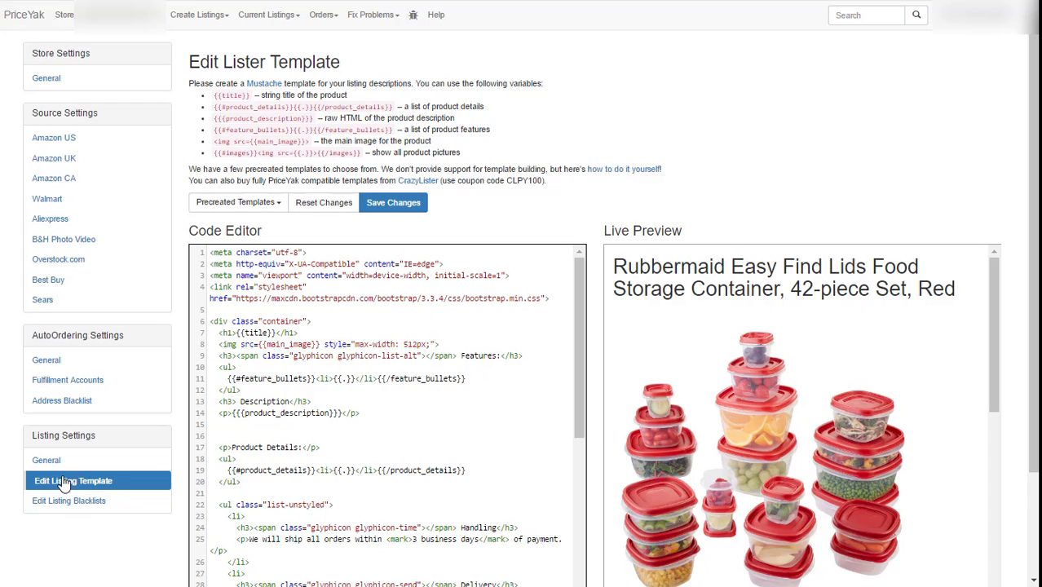
mouse_move(544, 365)
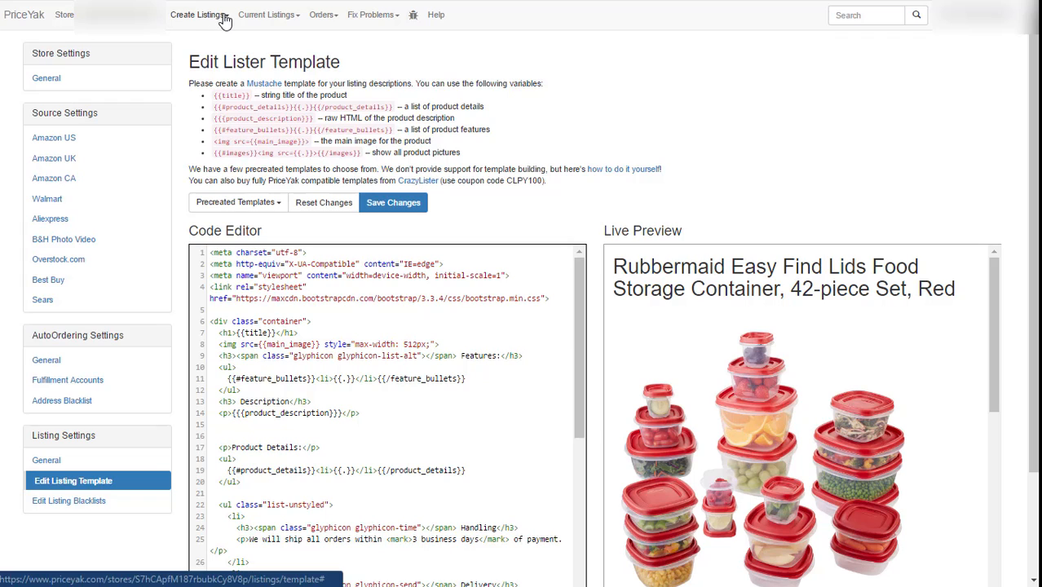
left_click(199, 15)
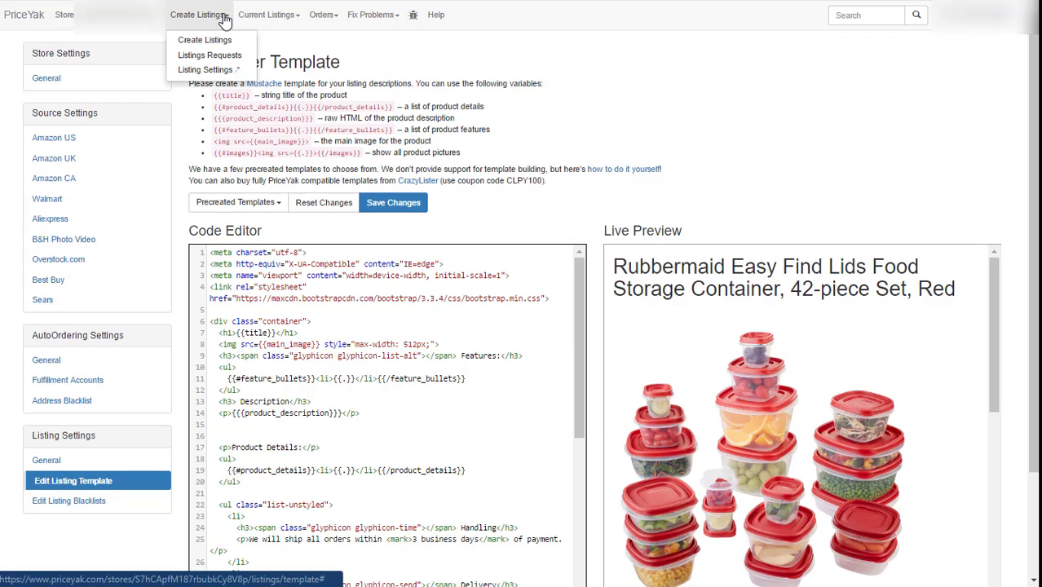
mouse_move(205, 40)
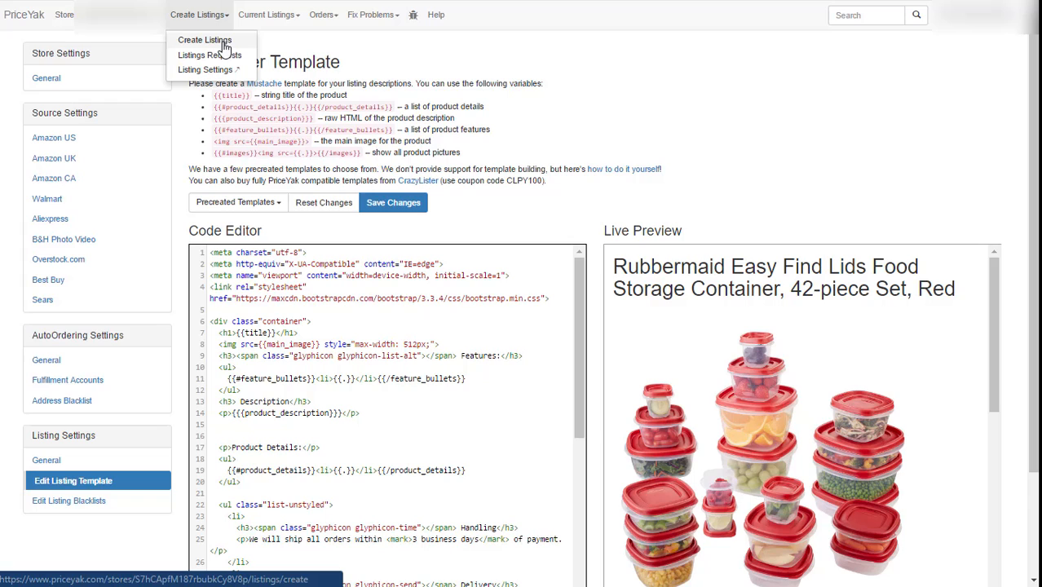
mouse_move(205, 69)
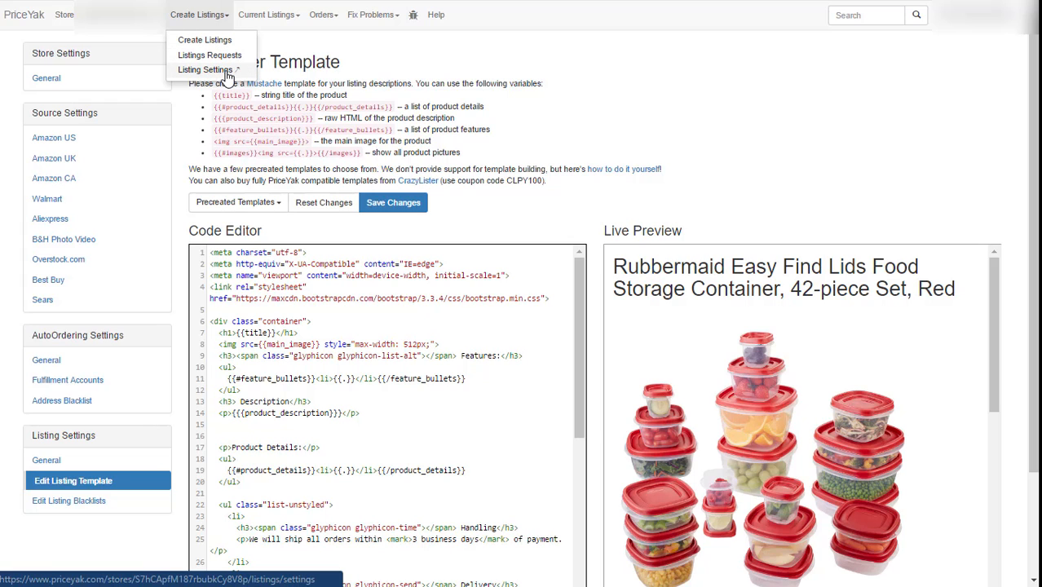
mouse_move(205, 39)
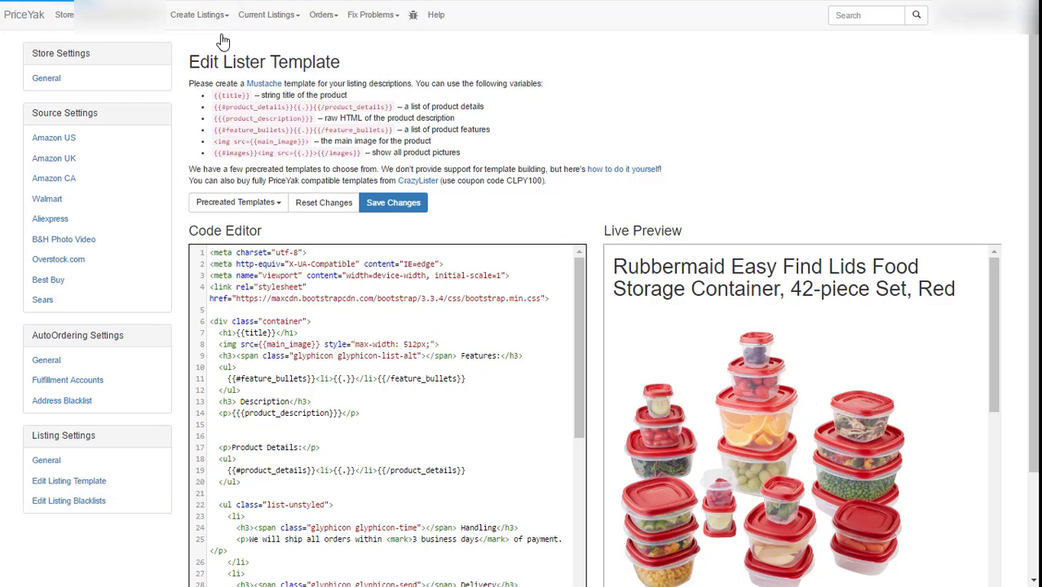
Step: Open Create Listings with Amazon US kept as the source market
left_click(196, 15)
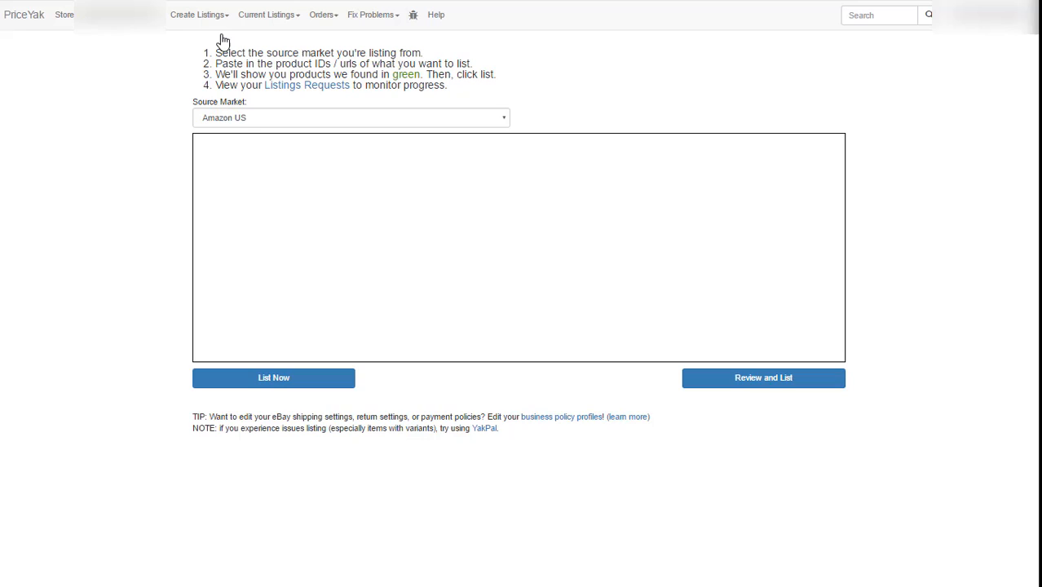
mouse_move(281, 178)
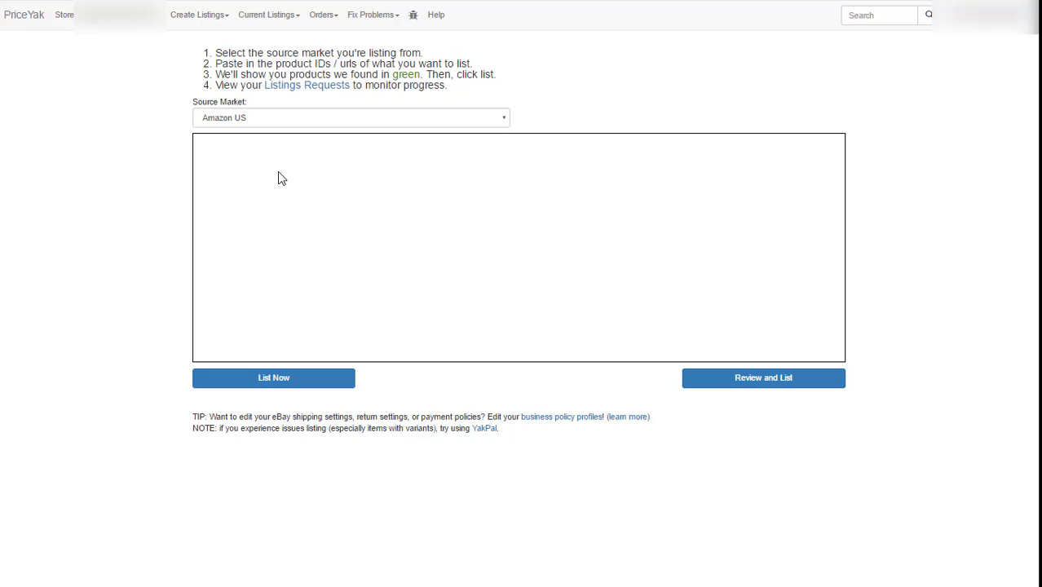
mouse_move(325, 237)
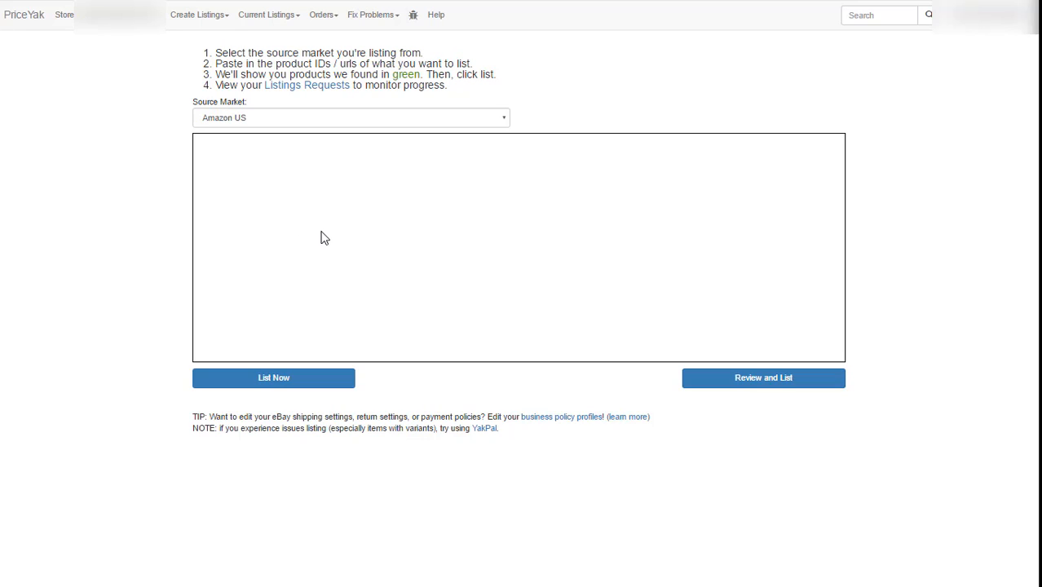
mouse_move(276, 208)
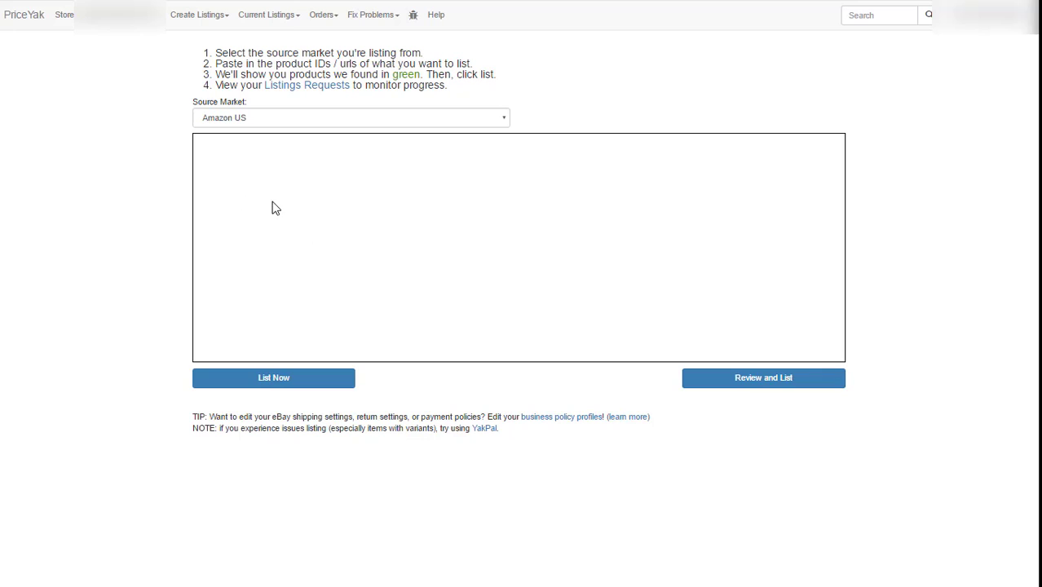
mouse_move(270, 221)
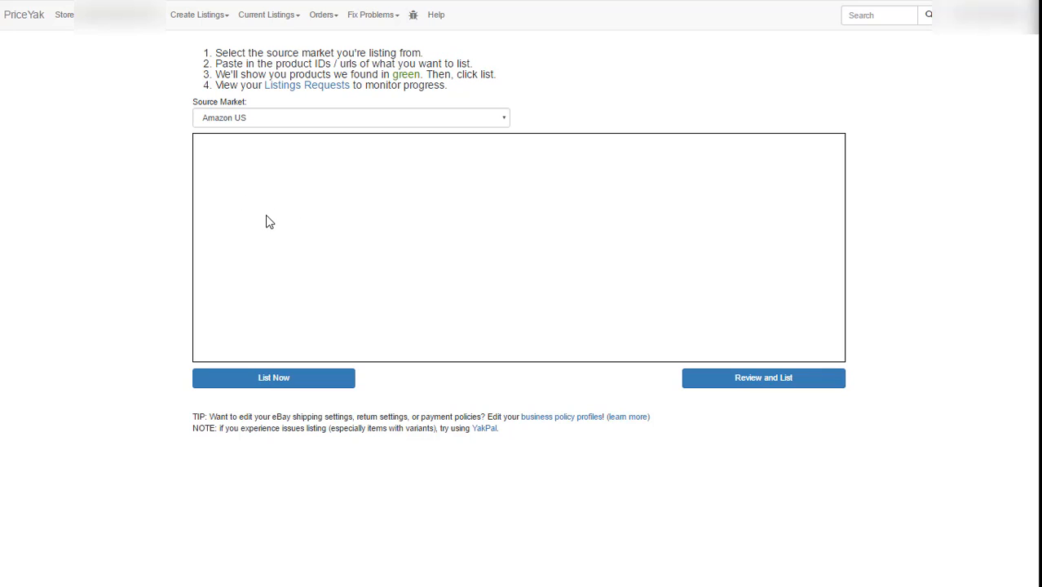
mouse_move(263, 185)
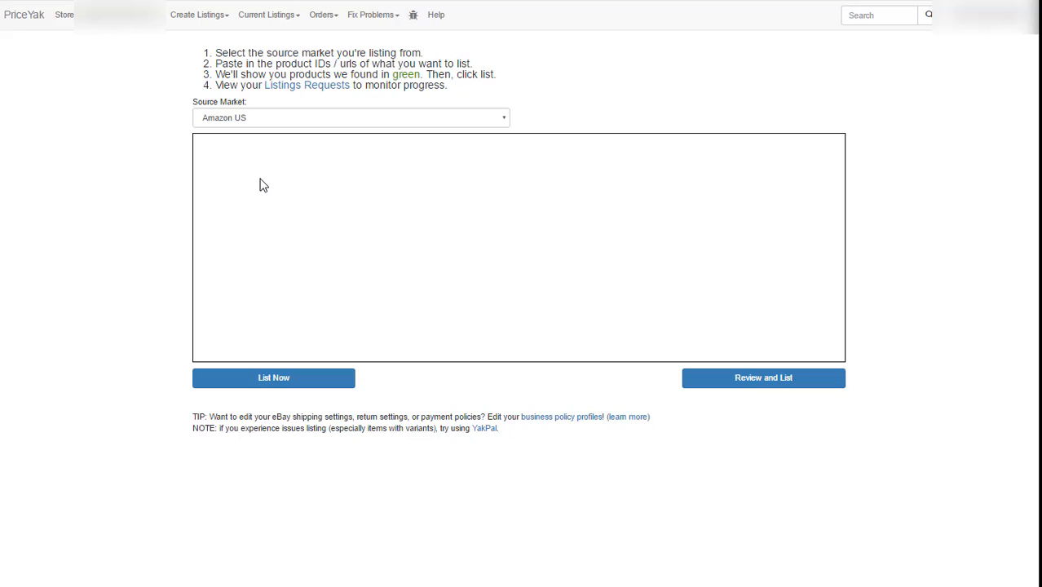
mouse_move(266, 199)
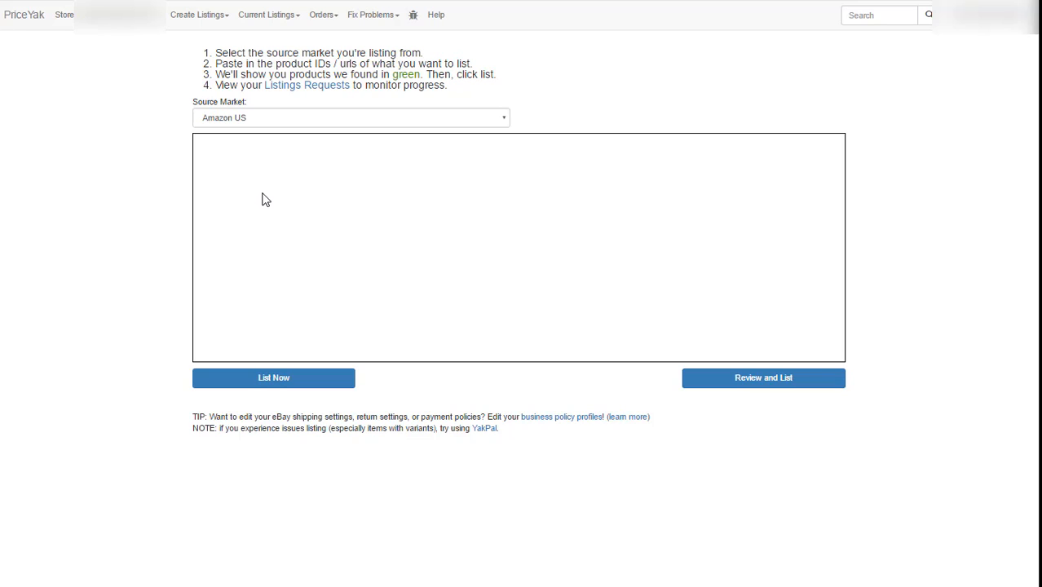
mouse_move(352, 189)
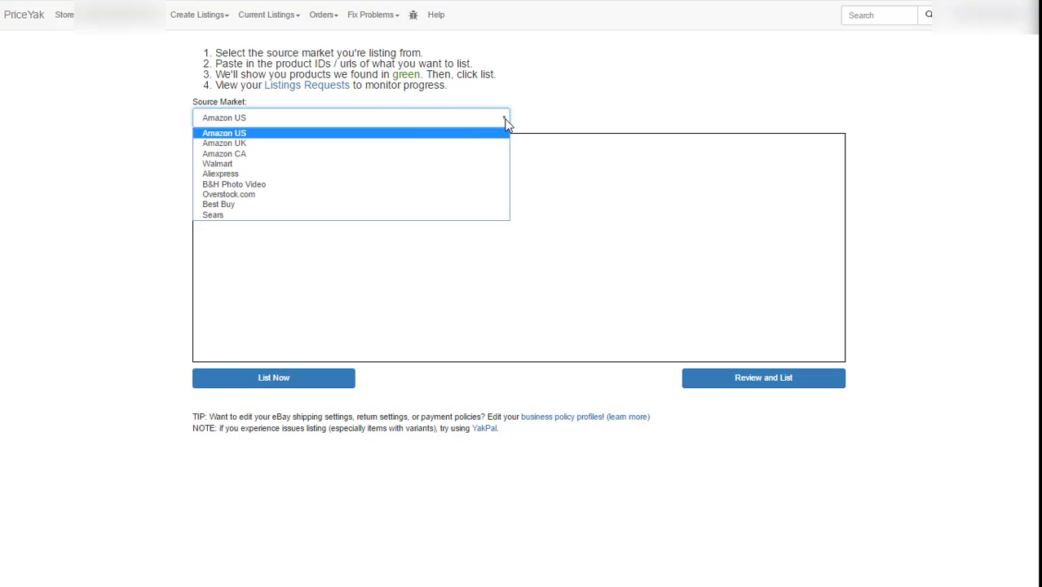
mouse_move(243, 154)
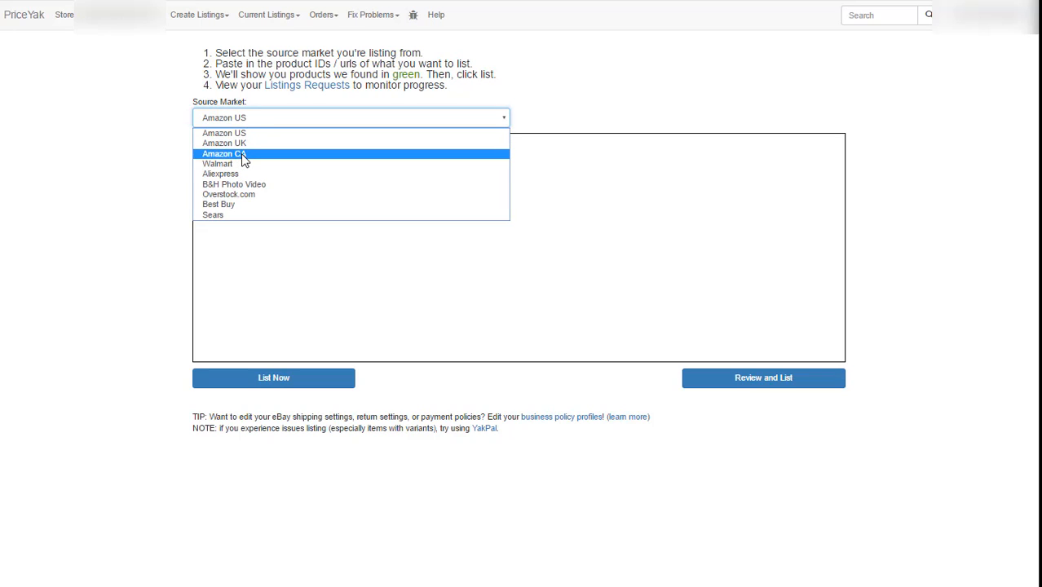
mouse_move(220, 214)
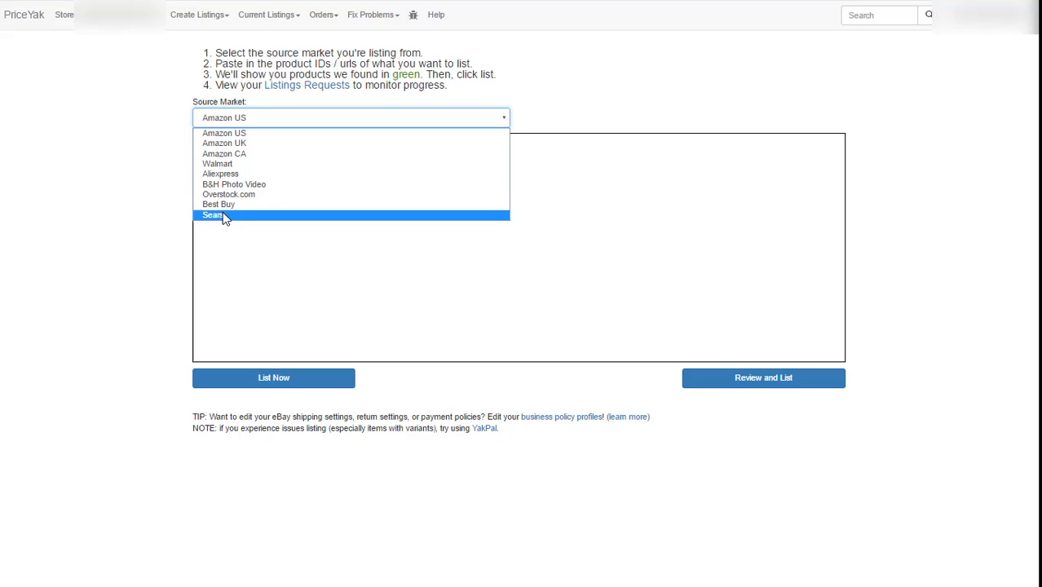
mouse_move(224, 133)
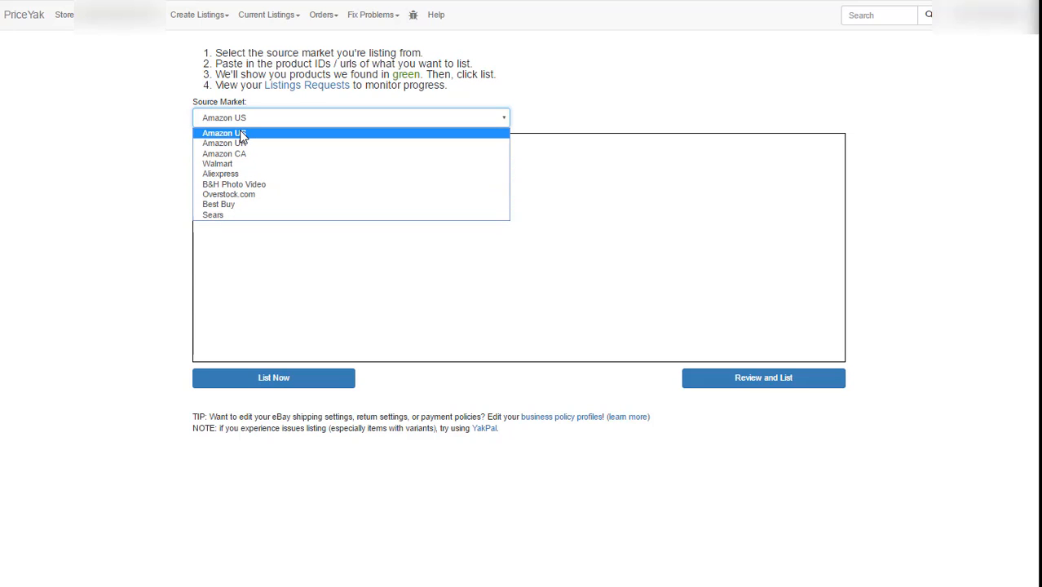
mouse_move(504, 120)
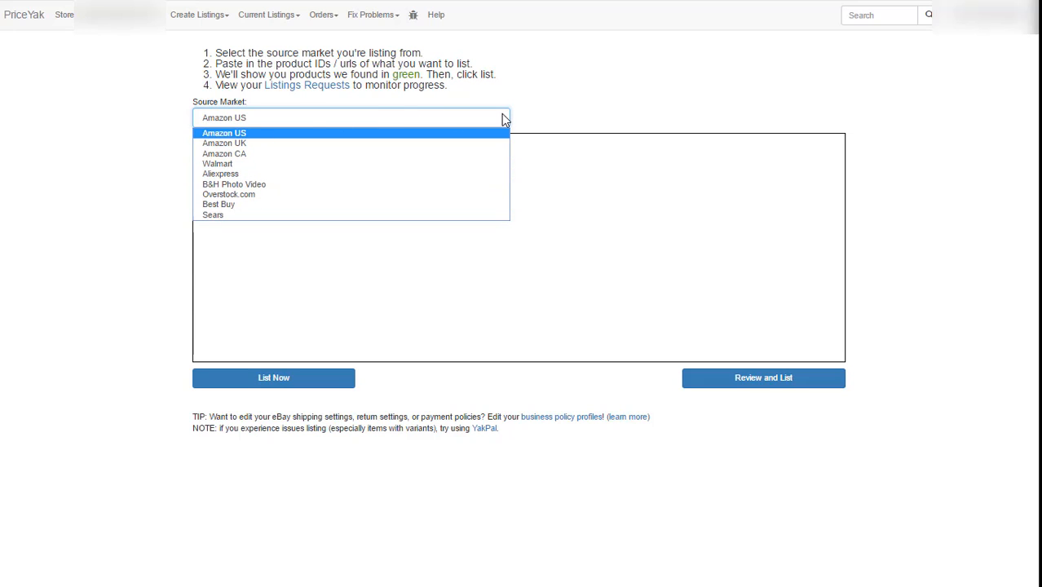
left_click(225, 133)
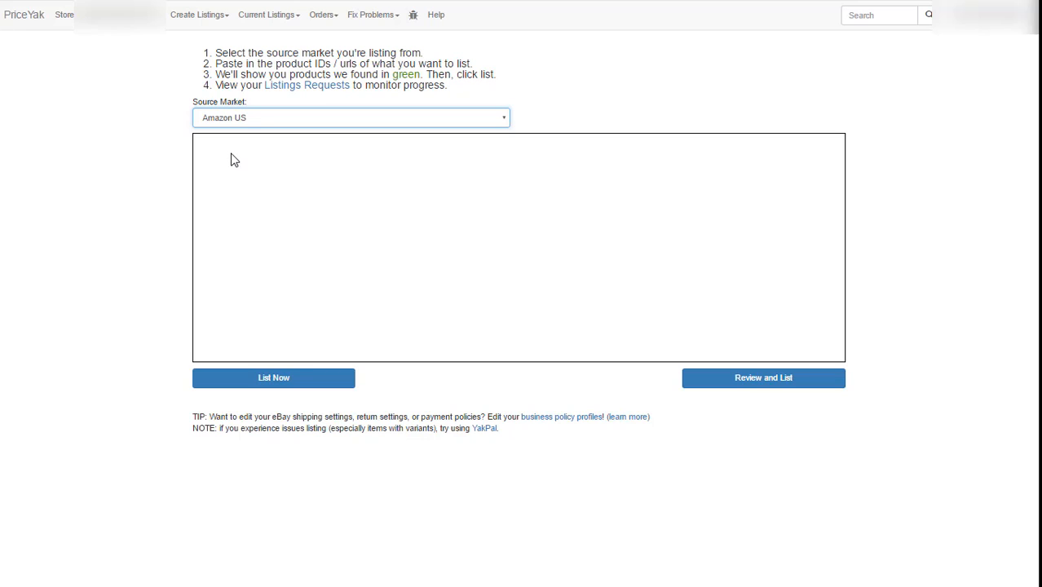
mouse_move(247, 122)
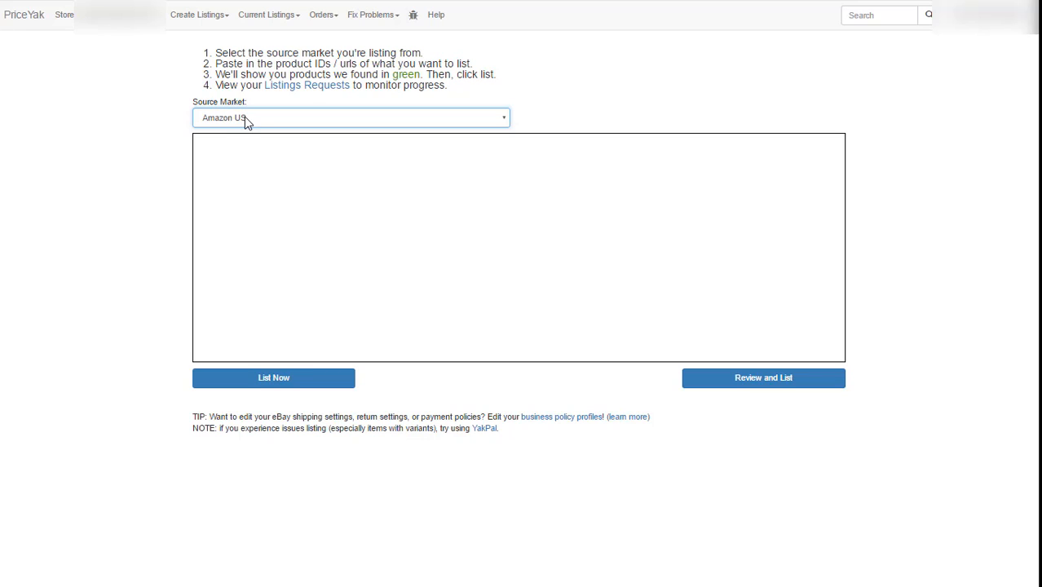
mouse_move(244, 170)
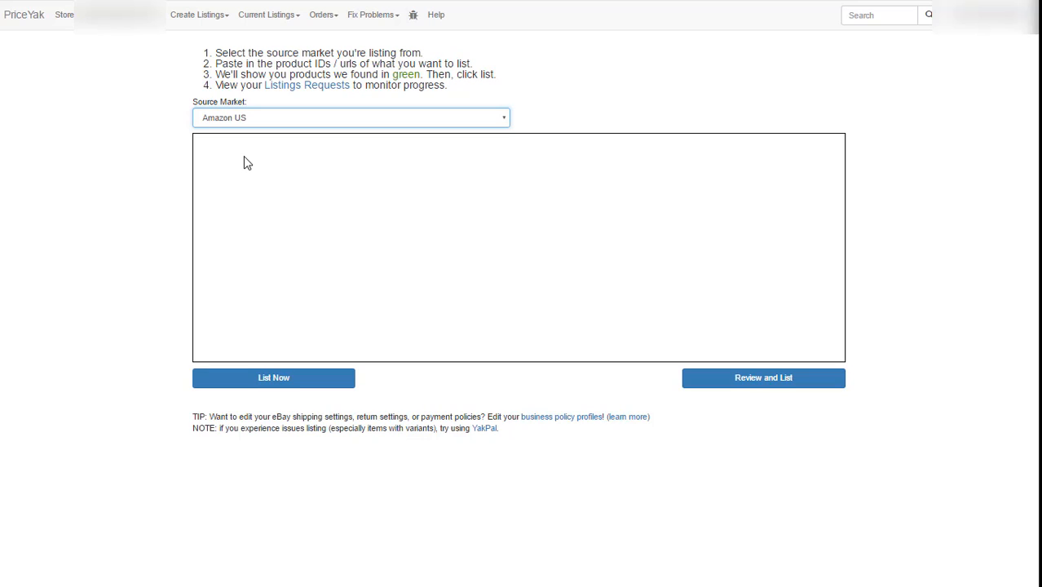
mouse_move(271, 176)
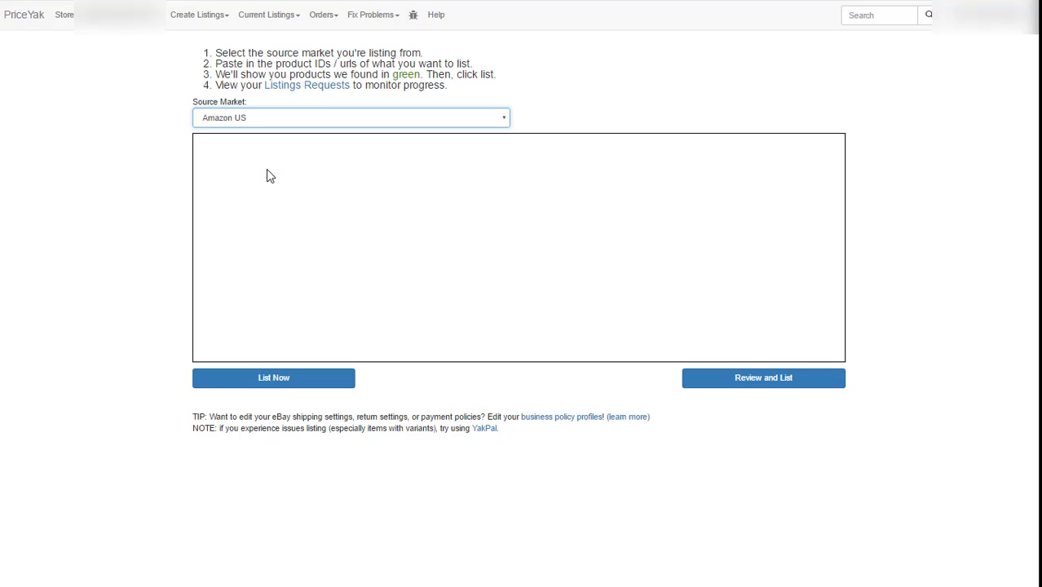
mouse_move(274, 378)
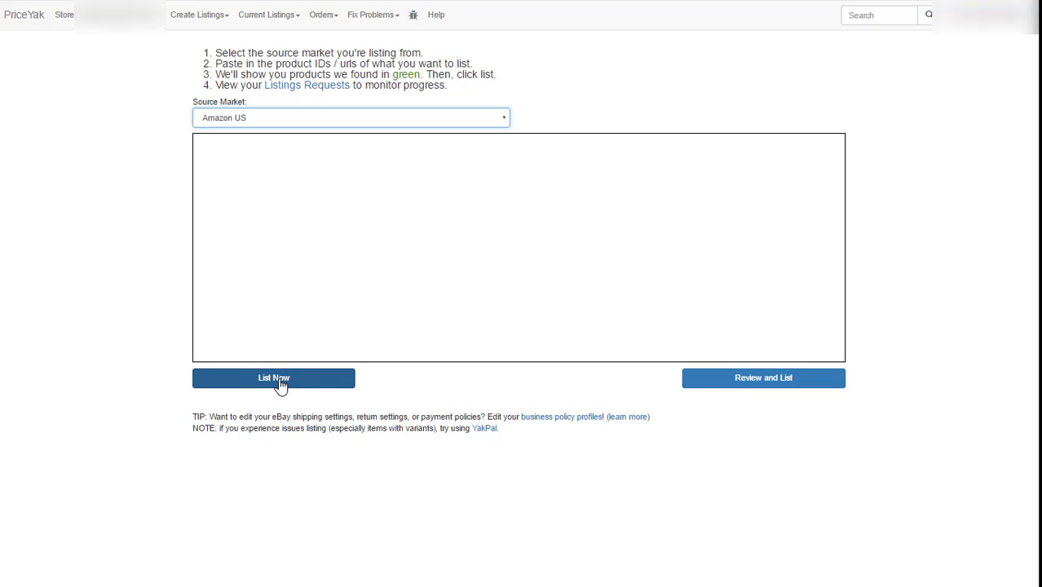
mouse_move(273, 377)
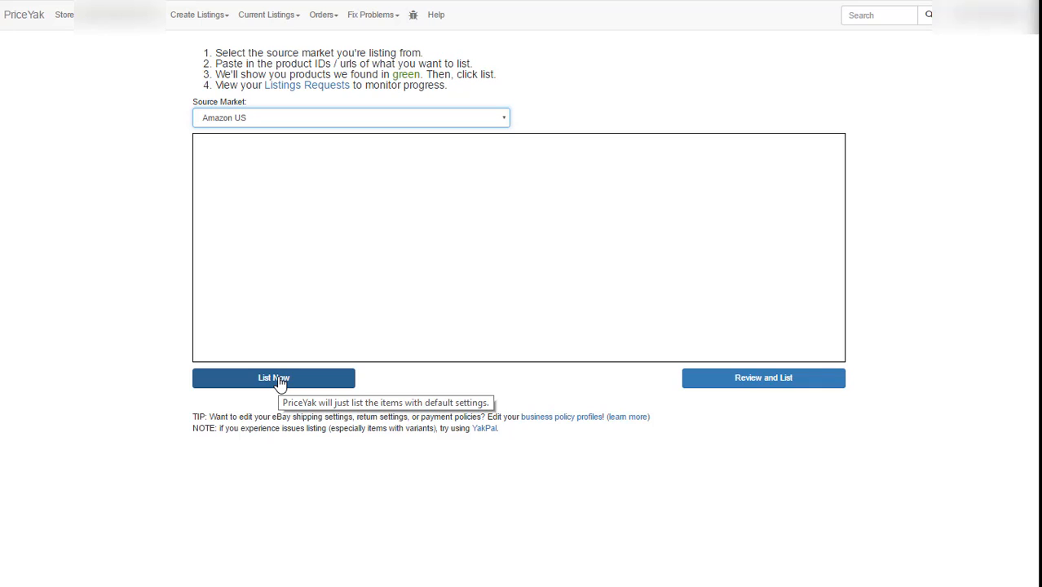
mouse_move(764, 378)
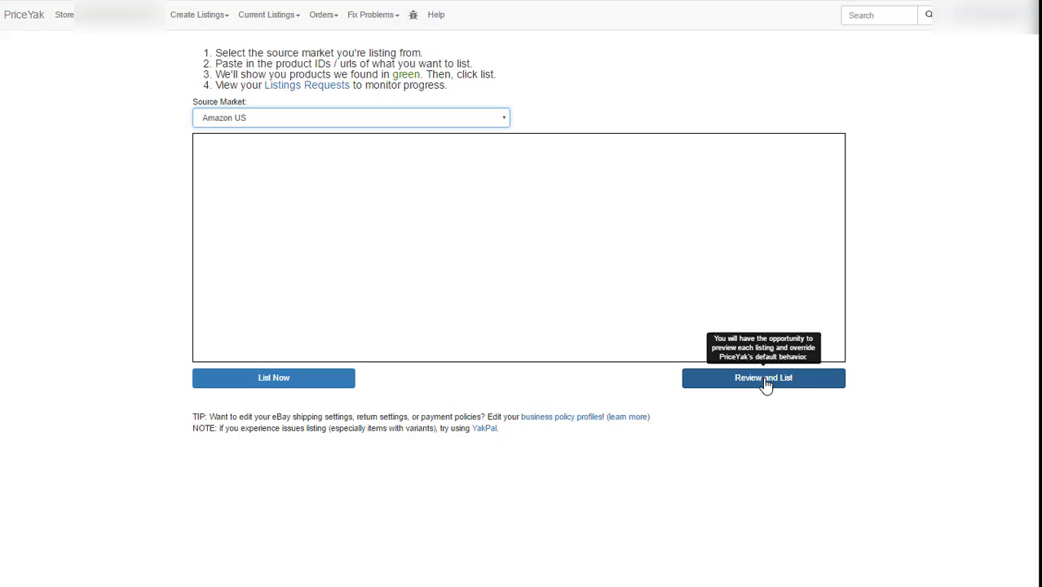
mouse_move(267, 15)
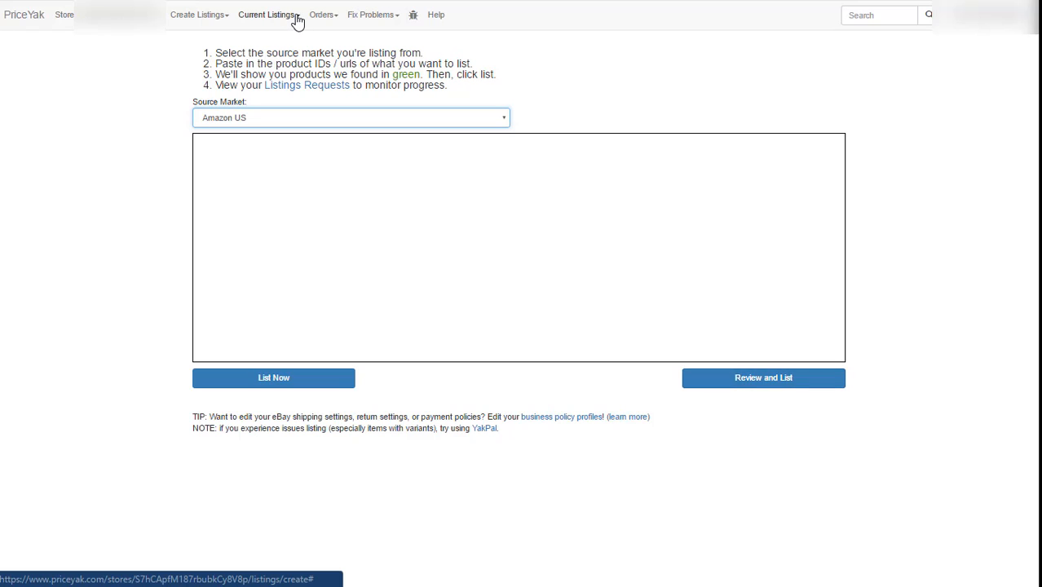
left_click(269, 14)
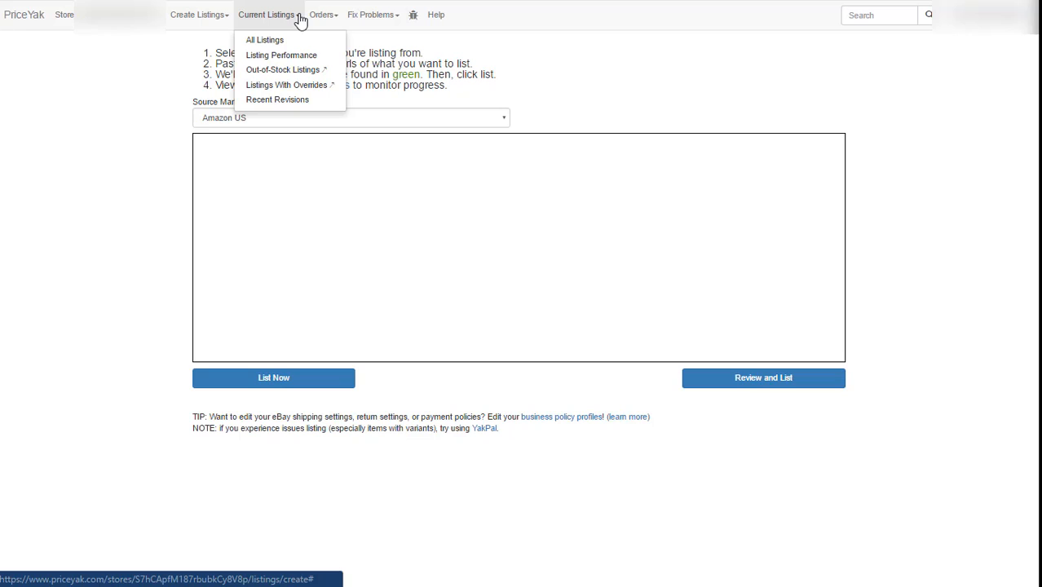
mouse_move(280, 38)
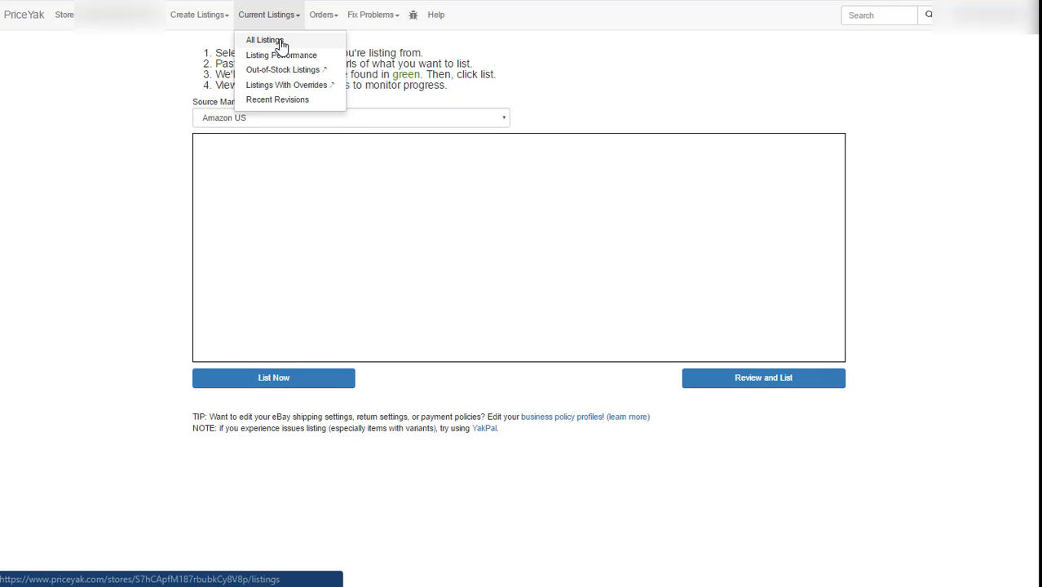
mouse_move(281, 55)
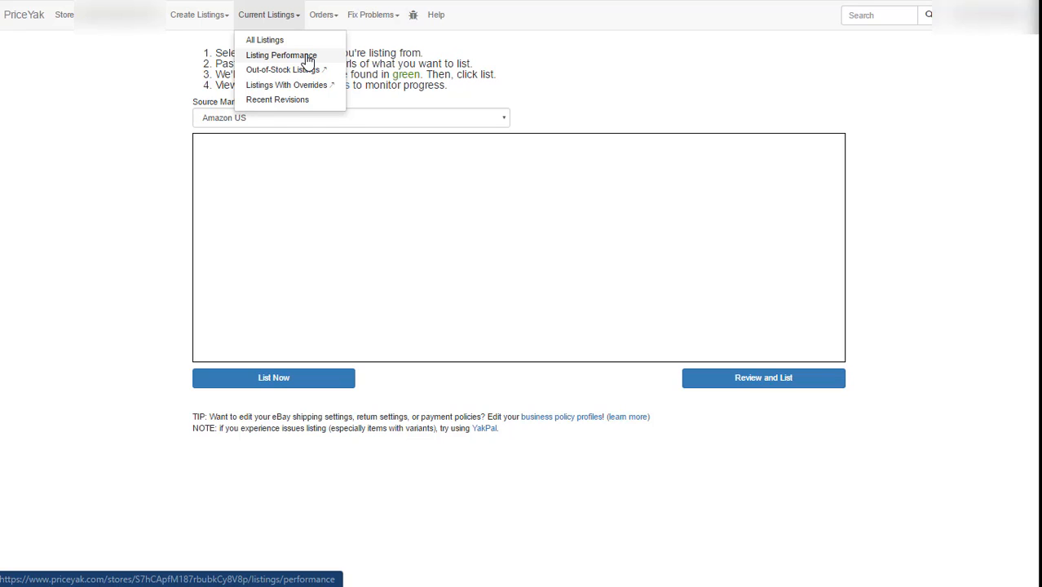
mouse_move(283, 69)
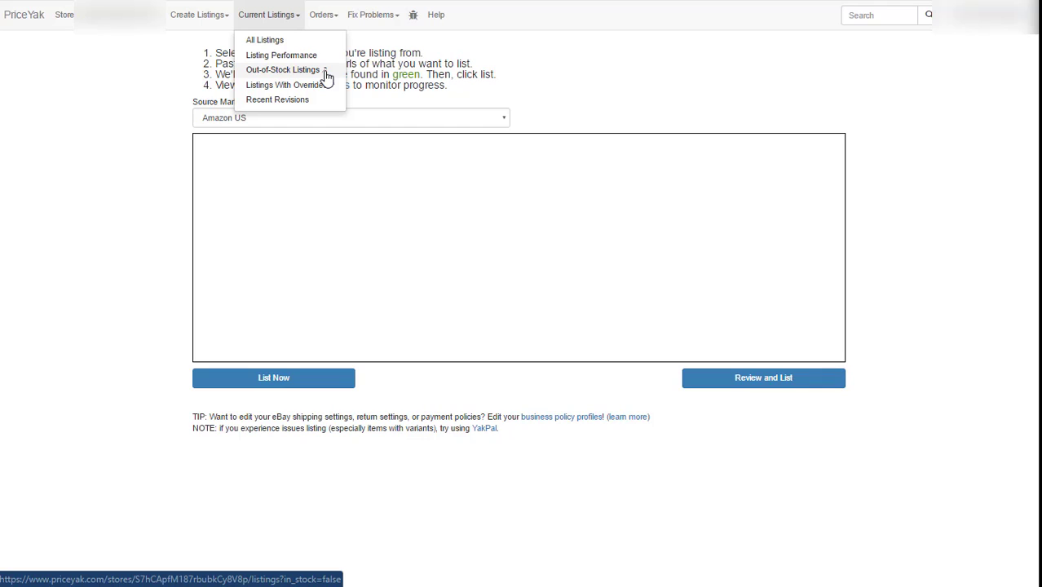
mouse_move(285, 85)
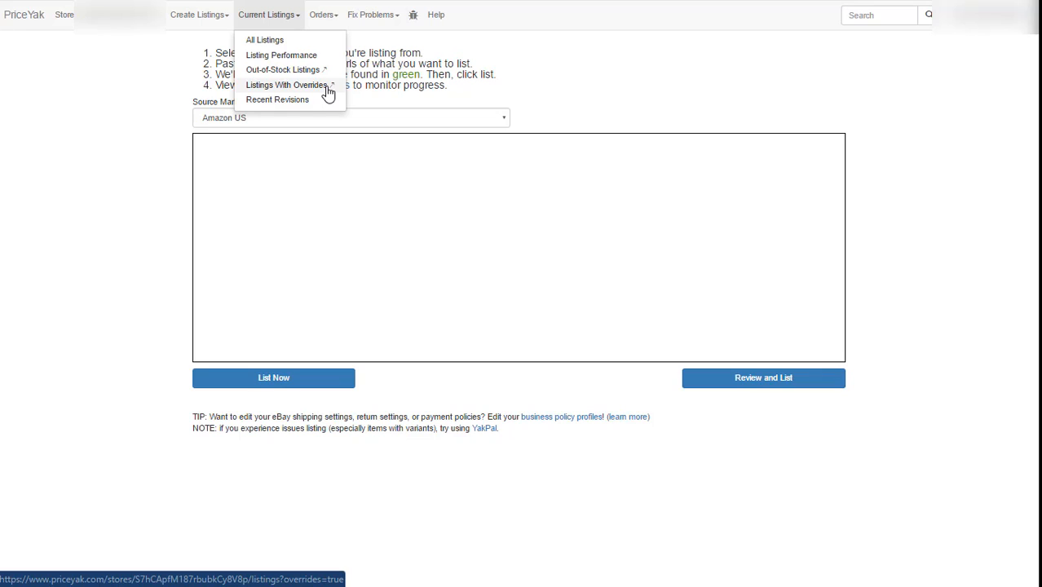
mouse_move(323, 14)
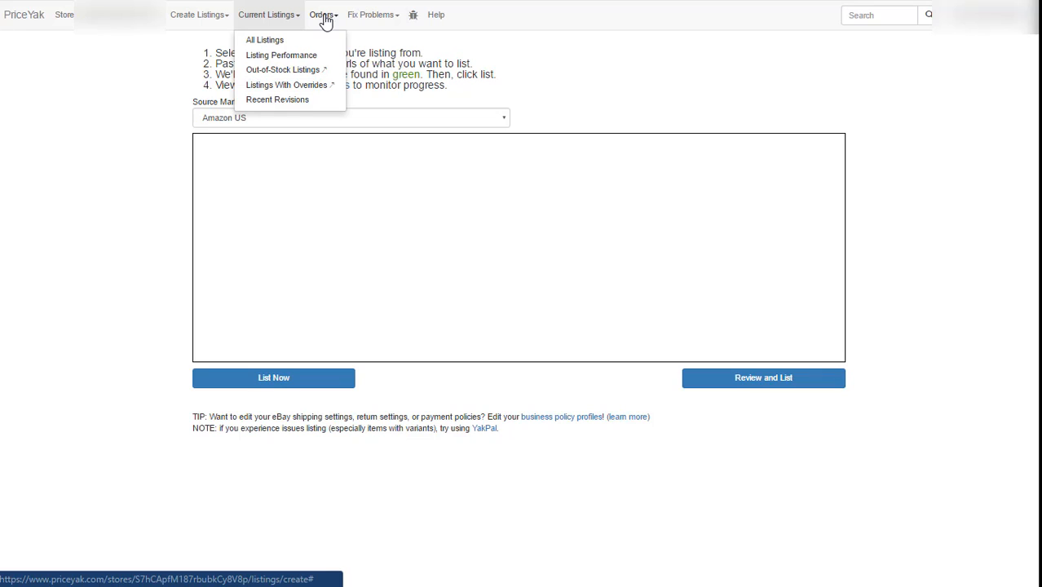
Step: Show the Orders dropdown with All Orders and AutoOrdering Settings
left_click(323, 14)
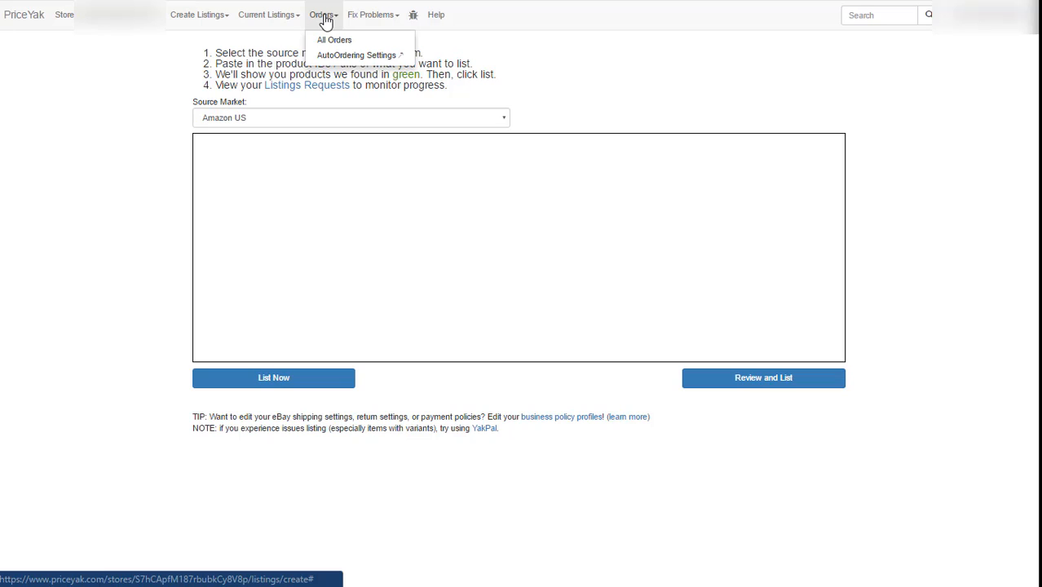
mouse_move(395, 18)
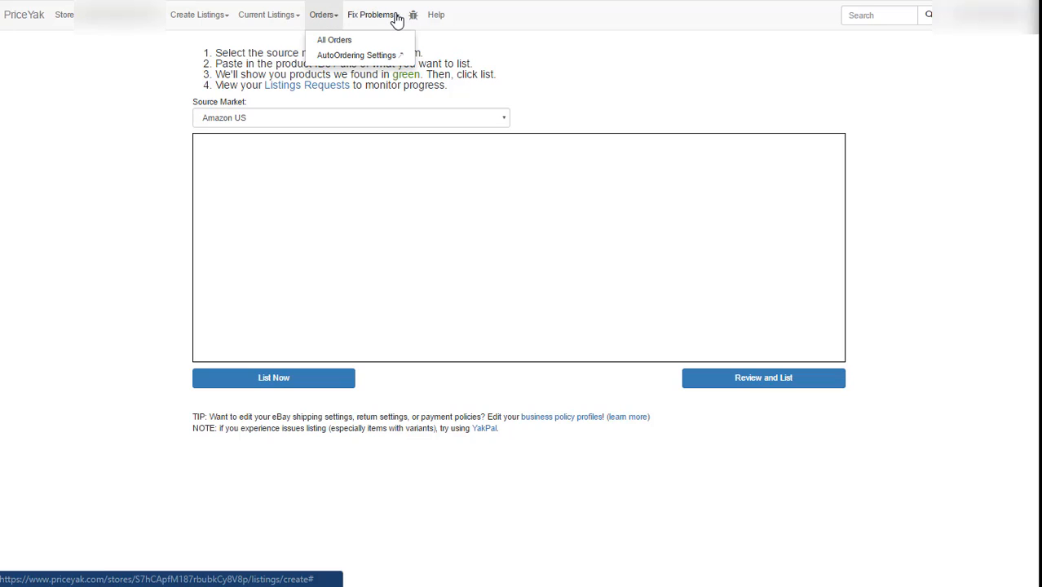
Step: Show the Fix Problems dropdown, including Delist Duplicate Listings and Reauthorize Store
left_click(373, 15)
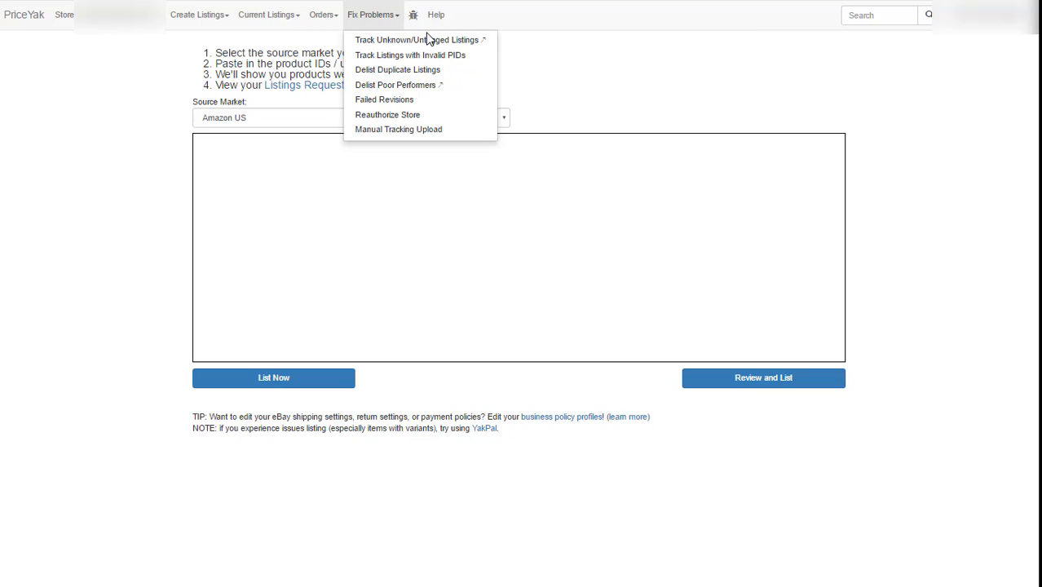
mouse_move(417, 39)
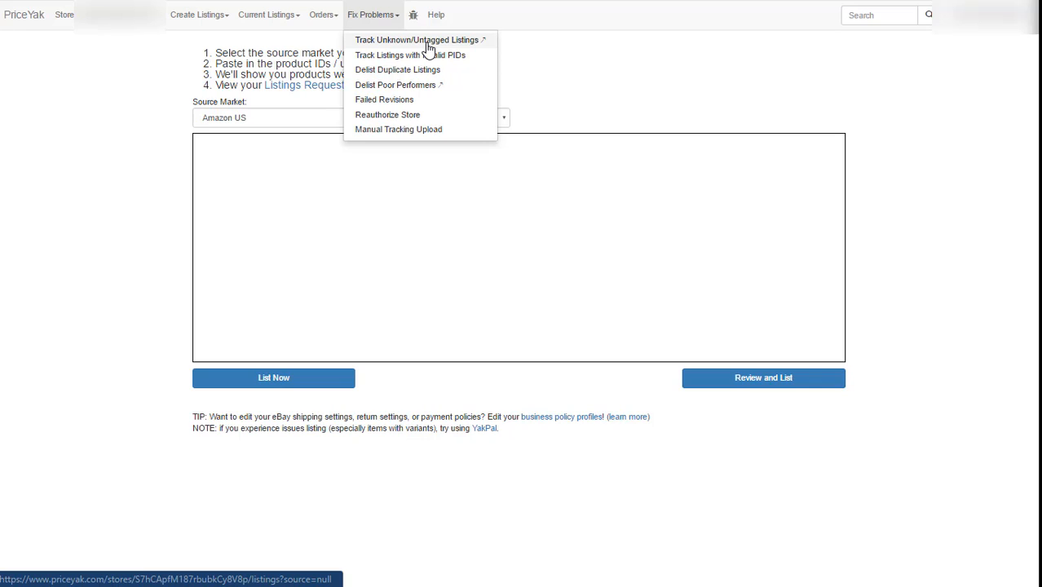
mouse_move(469, 55)
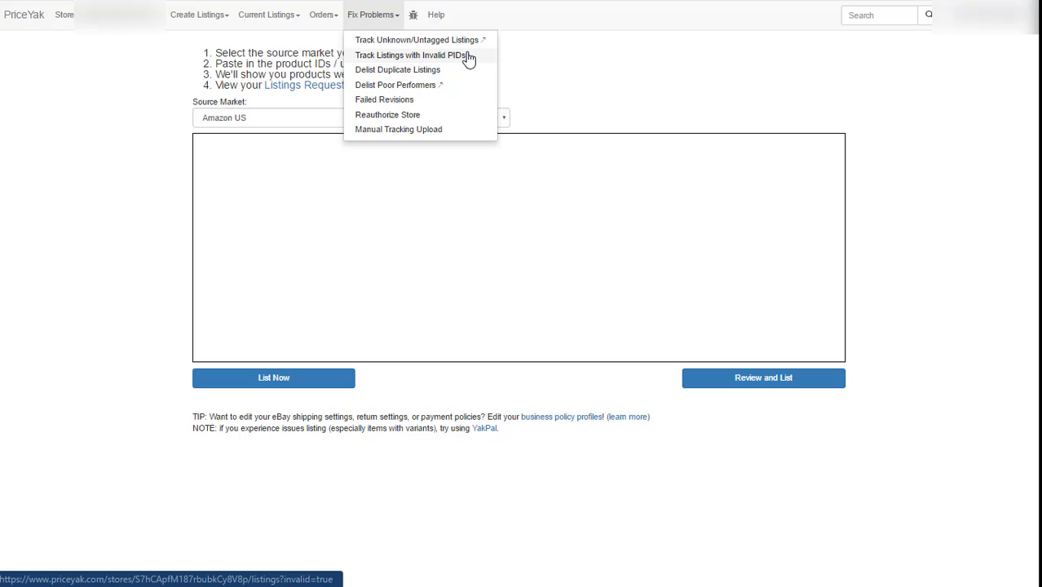
mouse_move(453, 70)
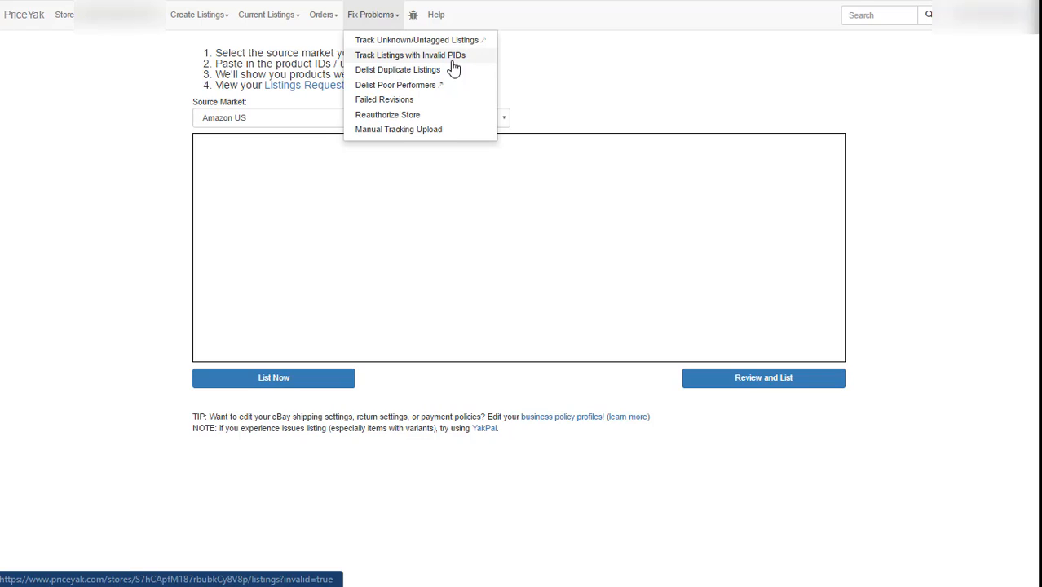
mouse_move(444, 73)
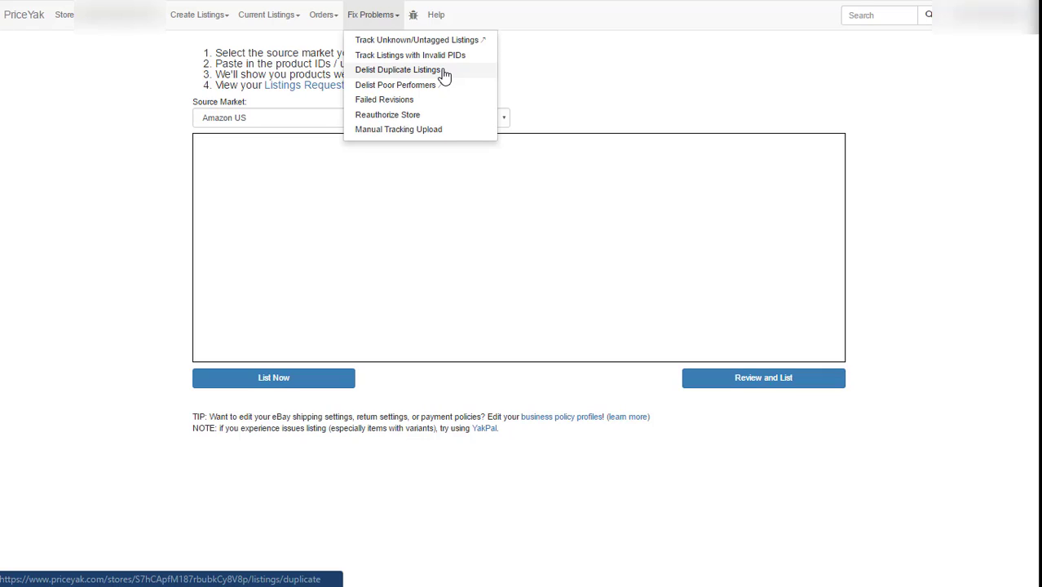
mouse_move(435, 85)
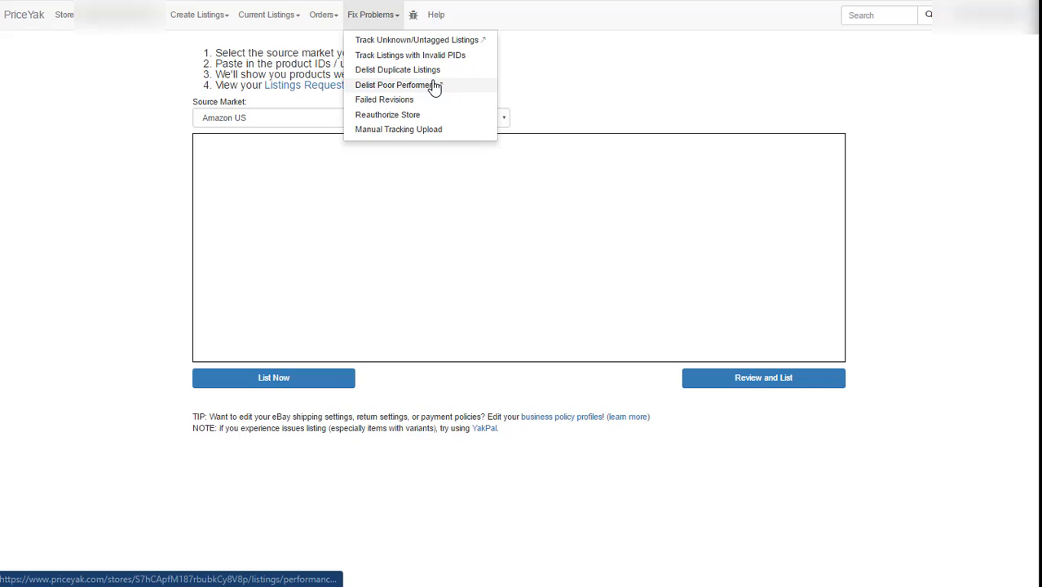
mouse_move(435, 90)
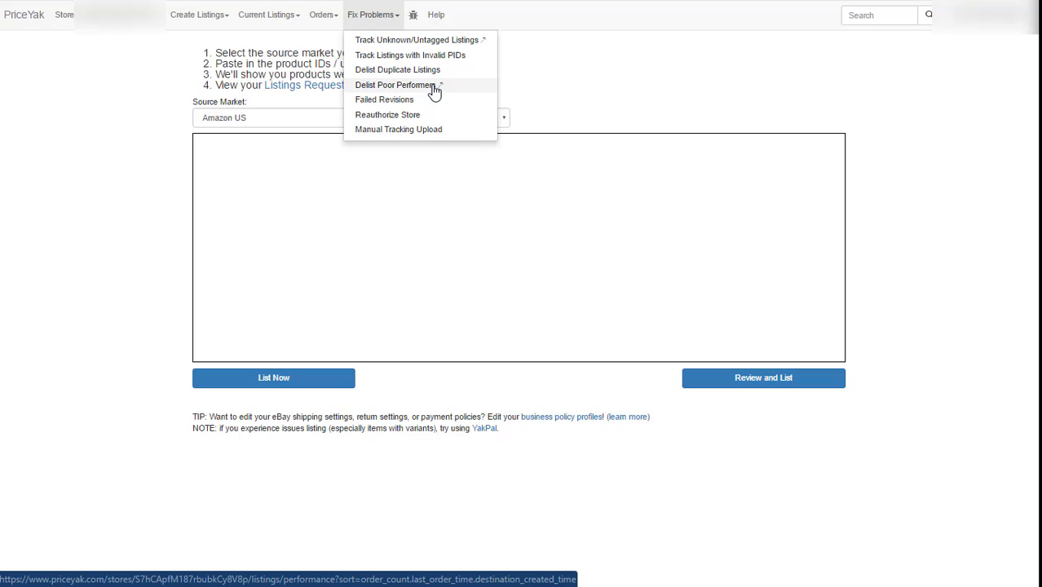
mouse_move(430, 88)
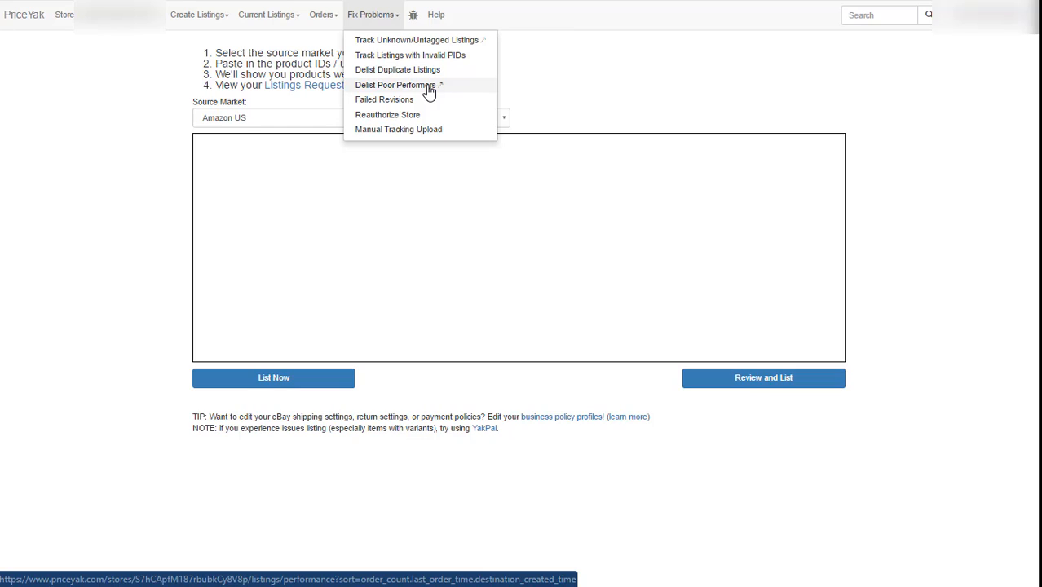
mouse_move(437, 107)
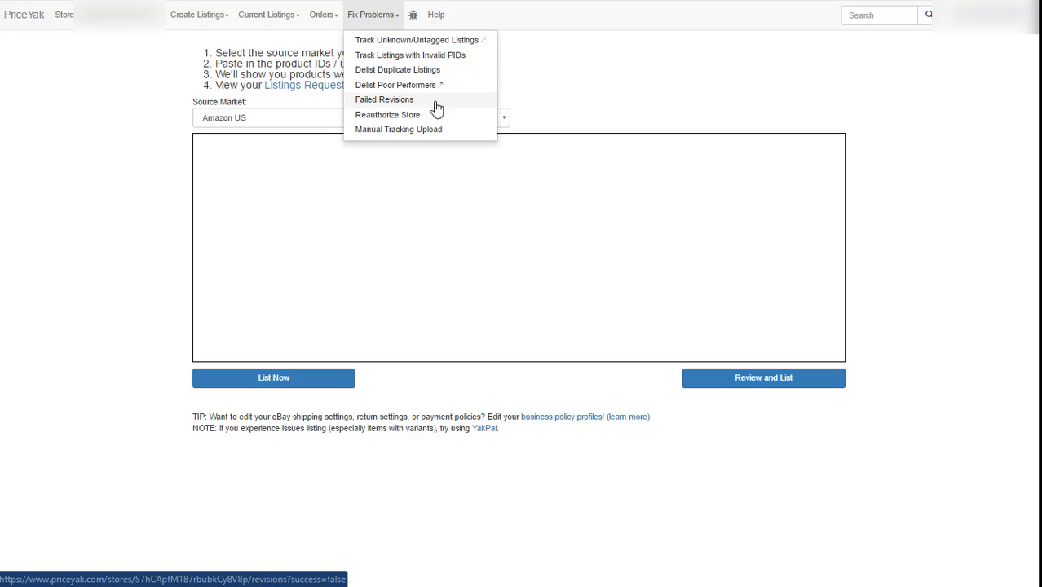
mouse_move(423, 104)
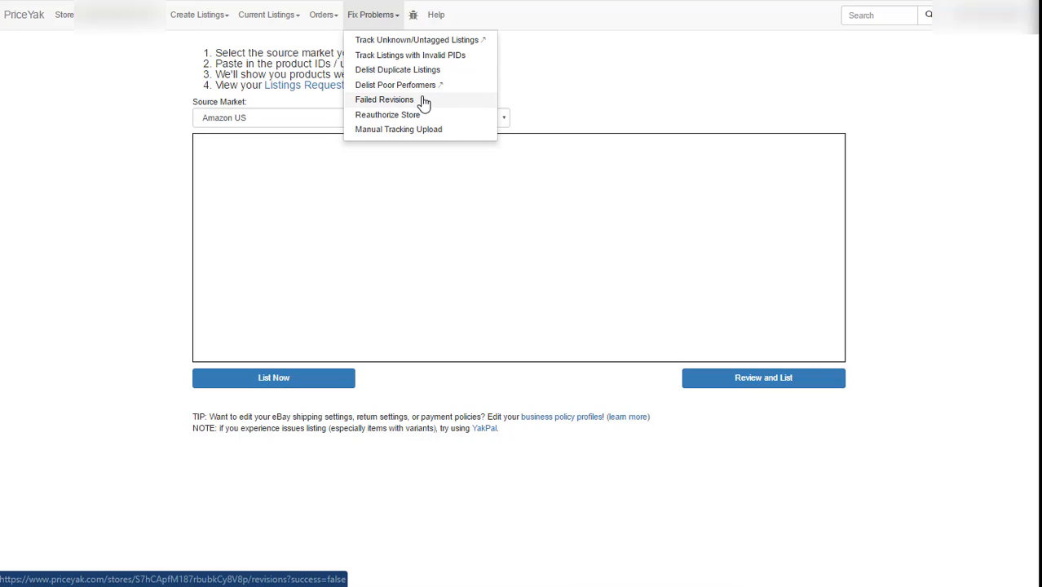
mouse_move(423, 118)
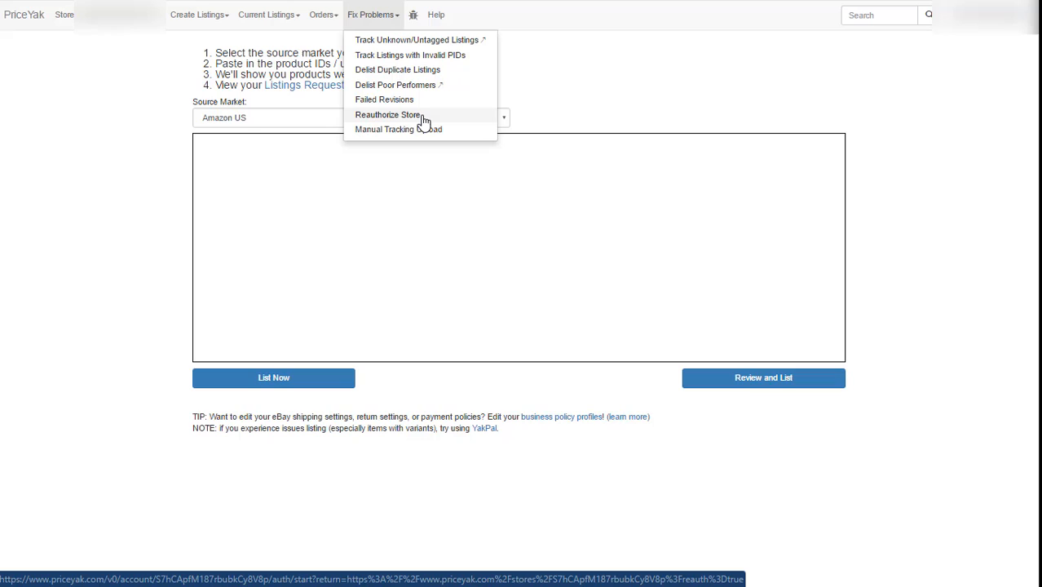
mouse_move(427, 120)
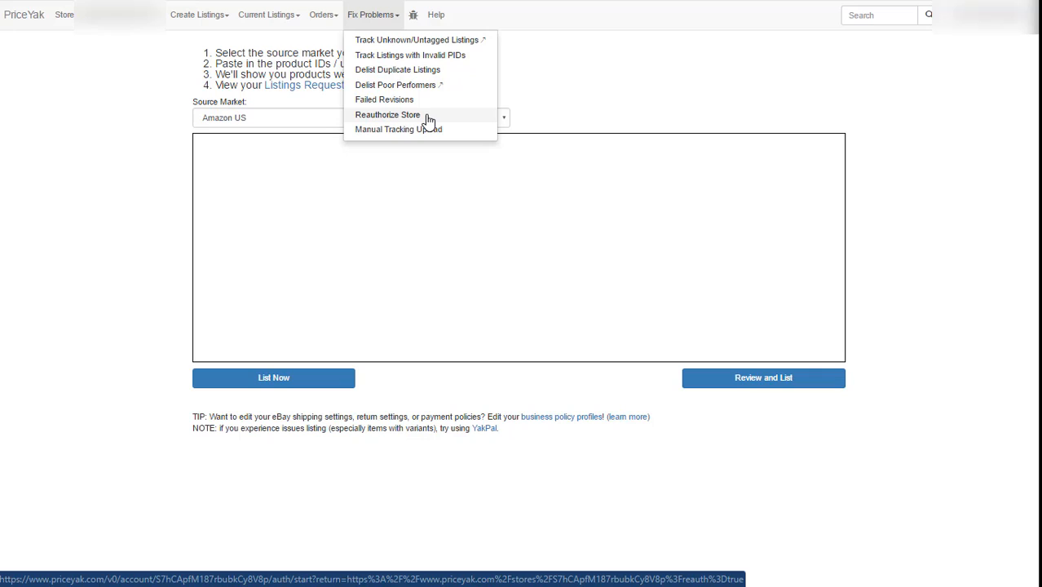
mouse_move(413, 15)
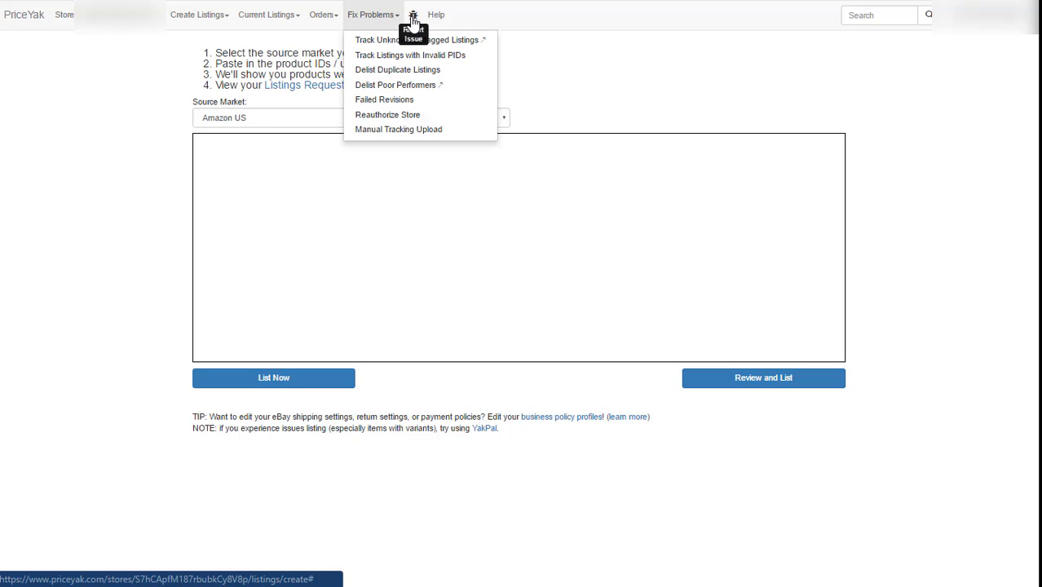
Step: Open the Report Issue form, then go to the PriceYak help site
left_click(413, 15)
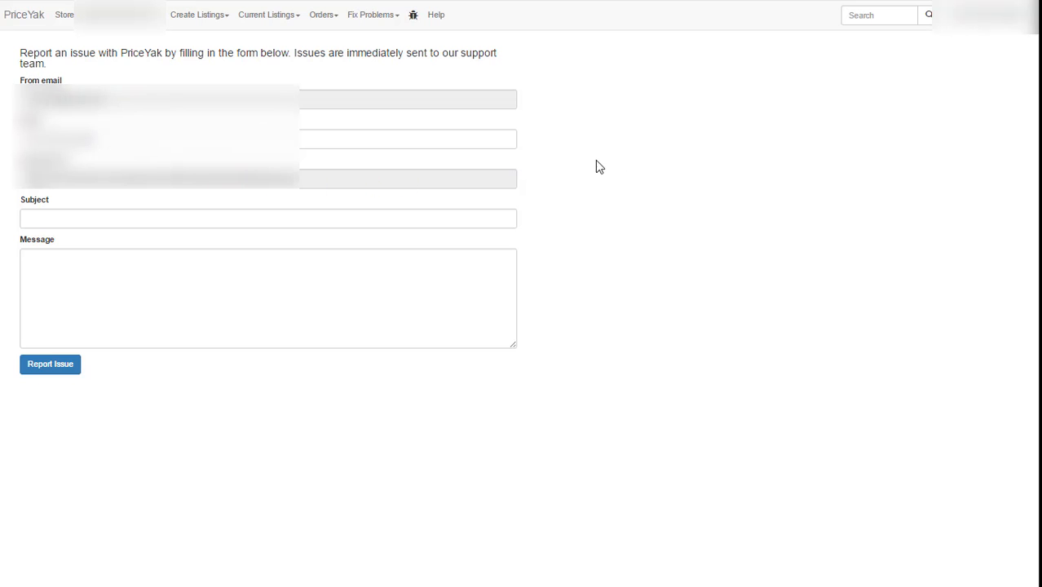
mouse_move(596, 168)
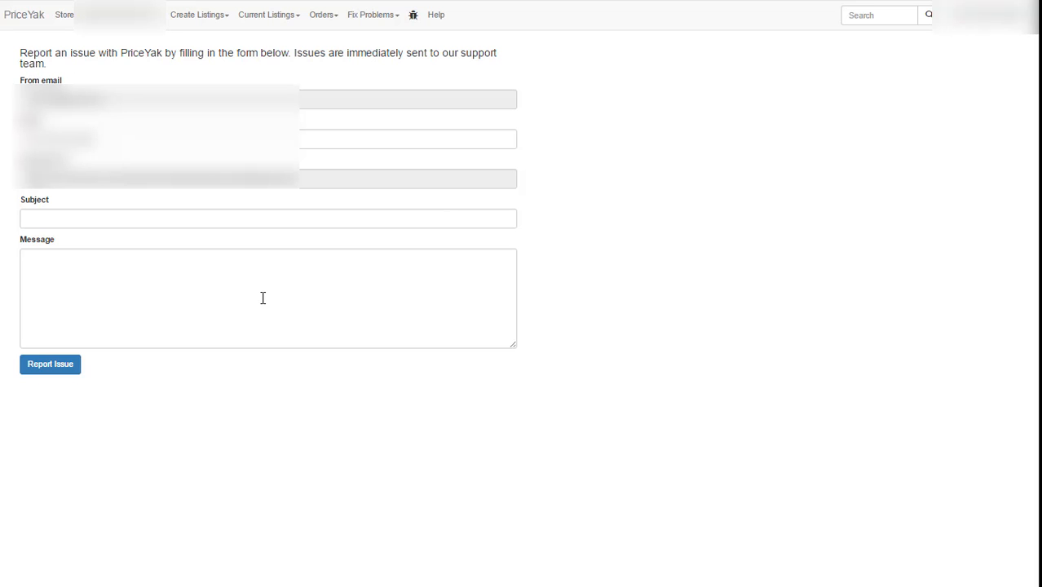
mouse_move(234, 294)
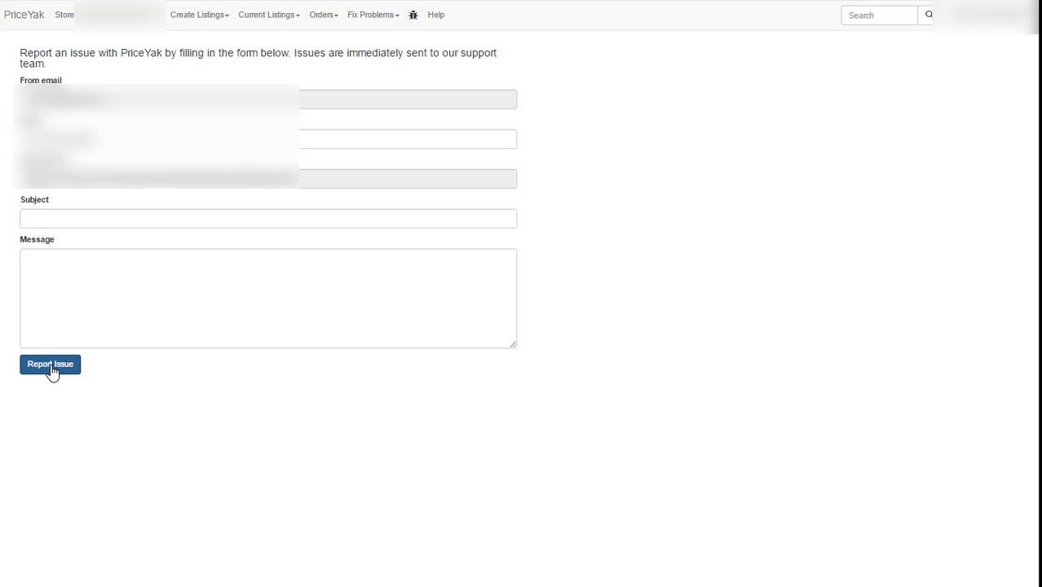
mouse_move(437, 14)
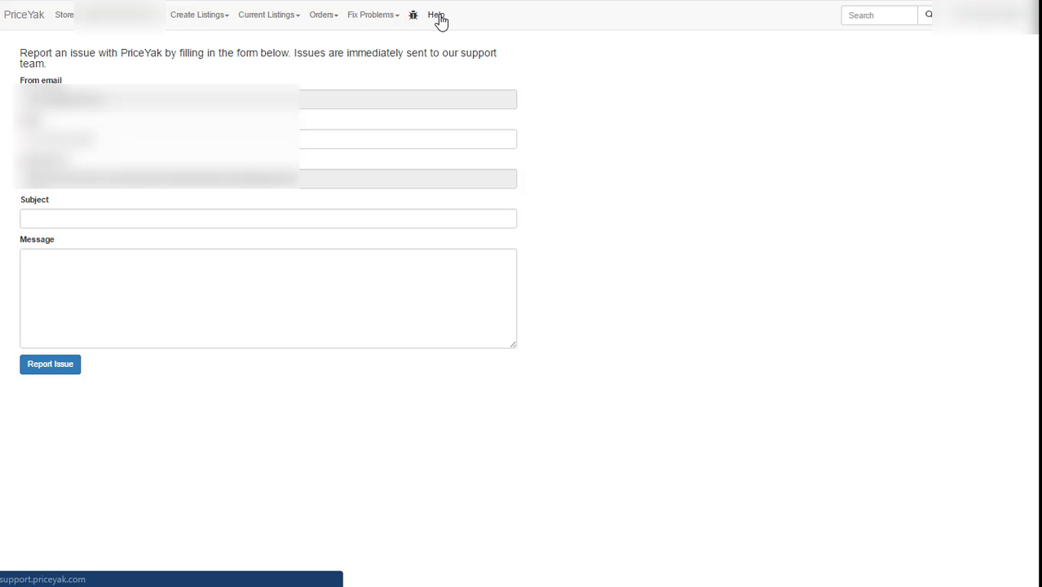
left_click(879, 15)
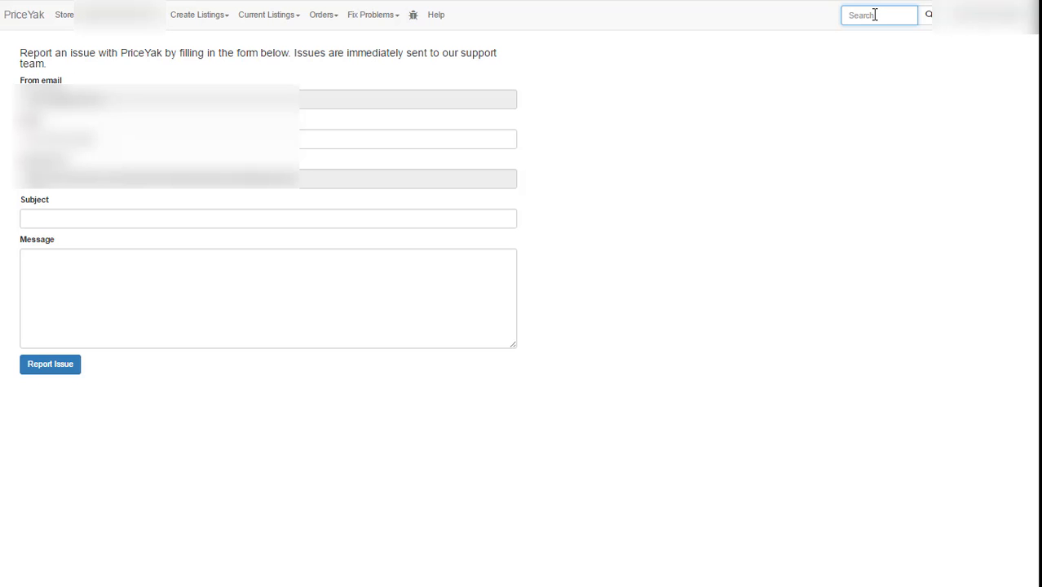
mouse_move(797, 124)
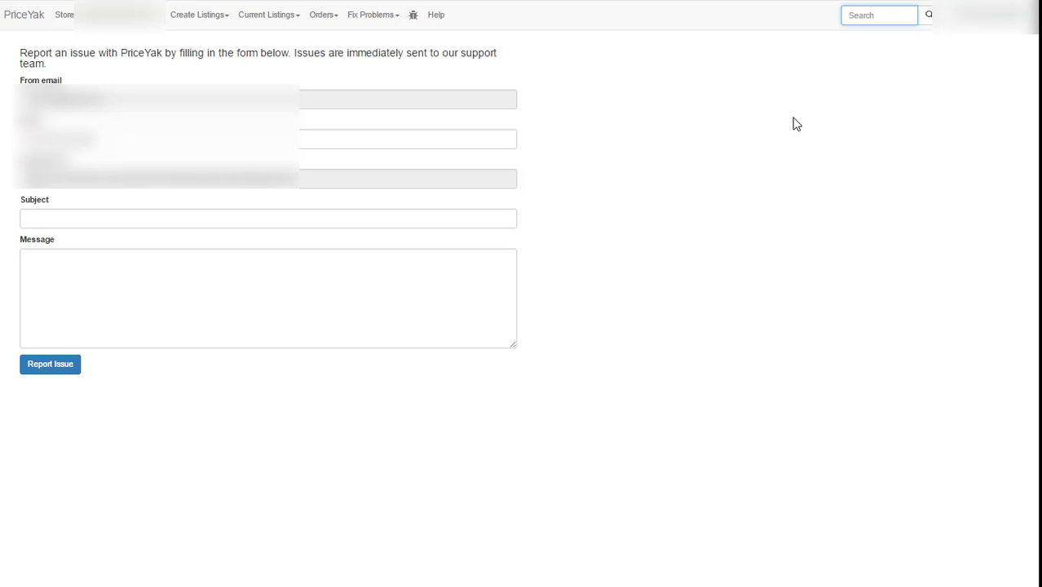
mouse_move(619, 214)
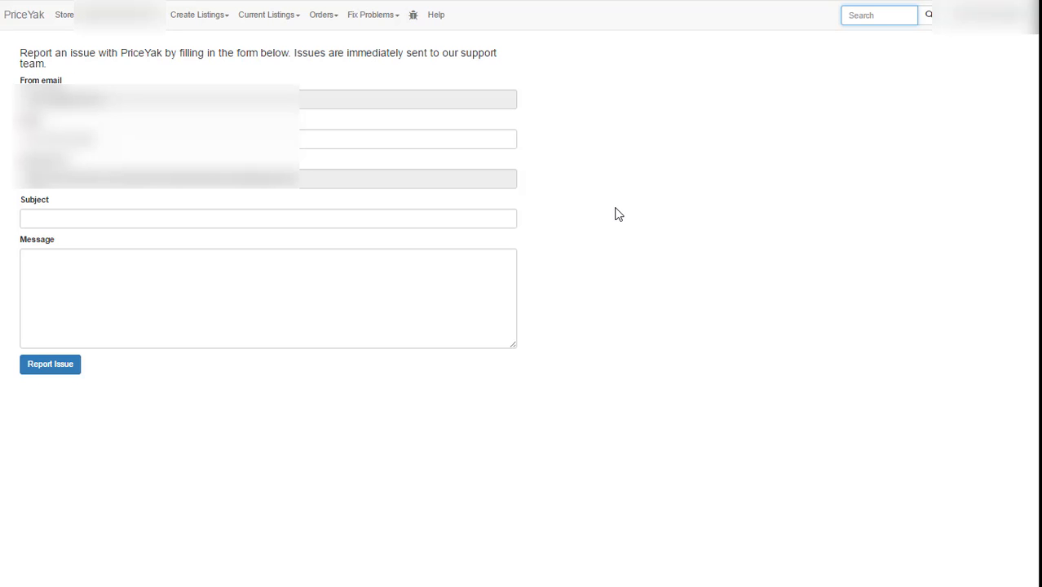
mouse_move(725, 189)
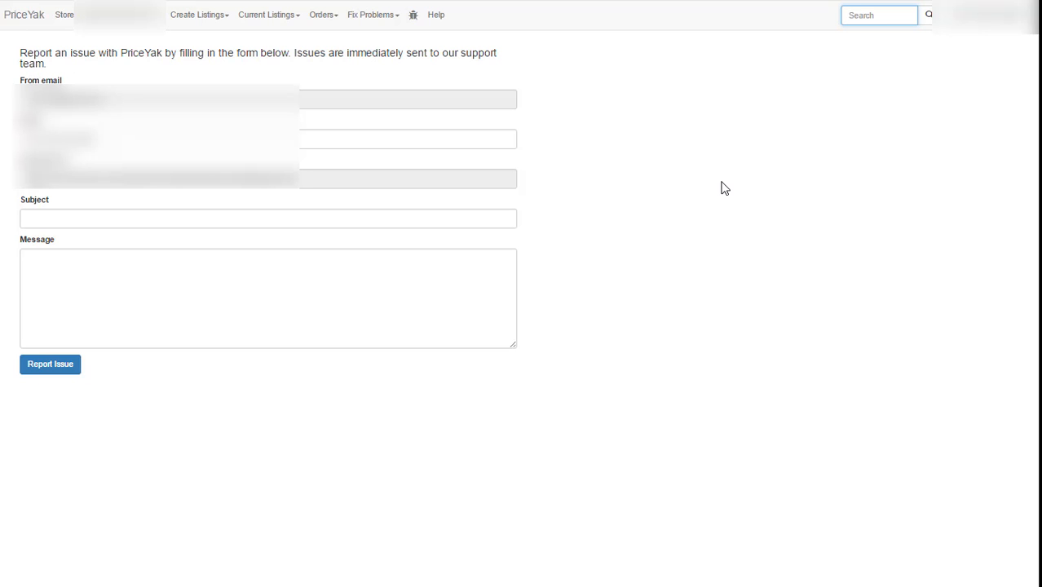
mouse_move(632, 52)
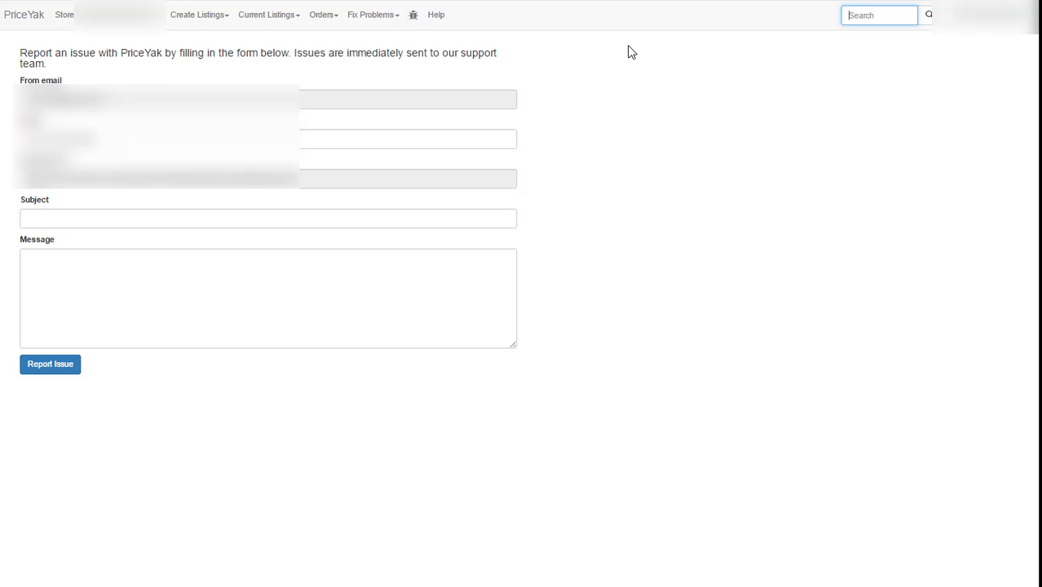
mouse_move(624, 113)
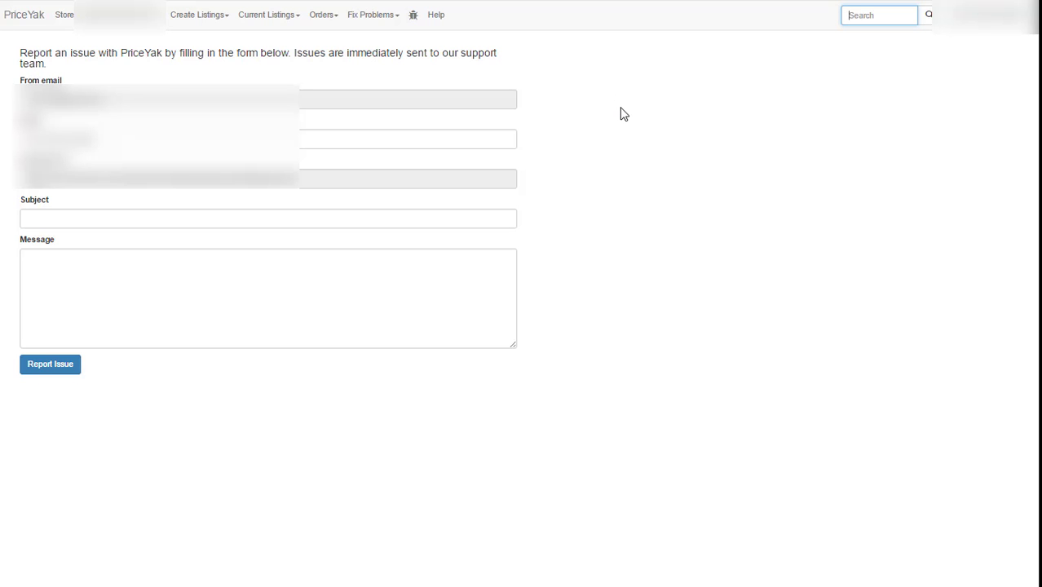